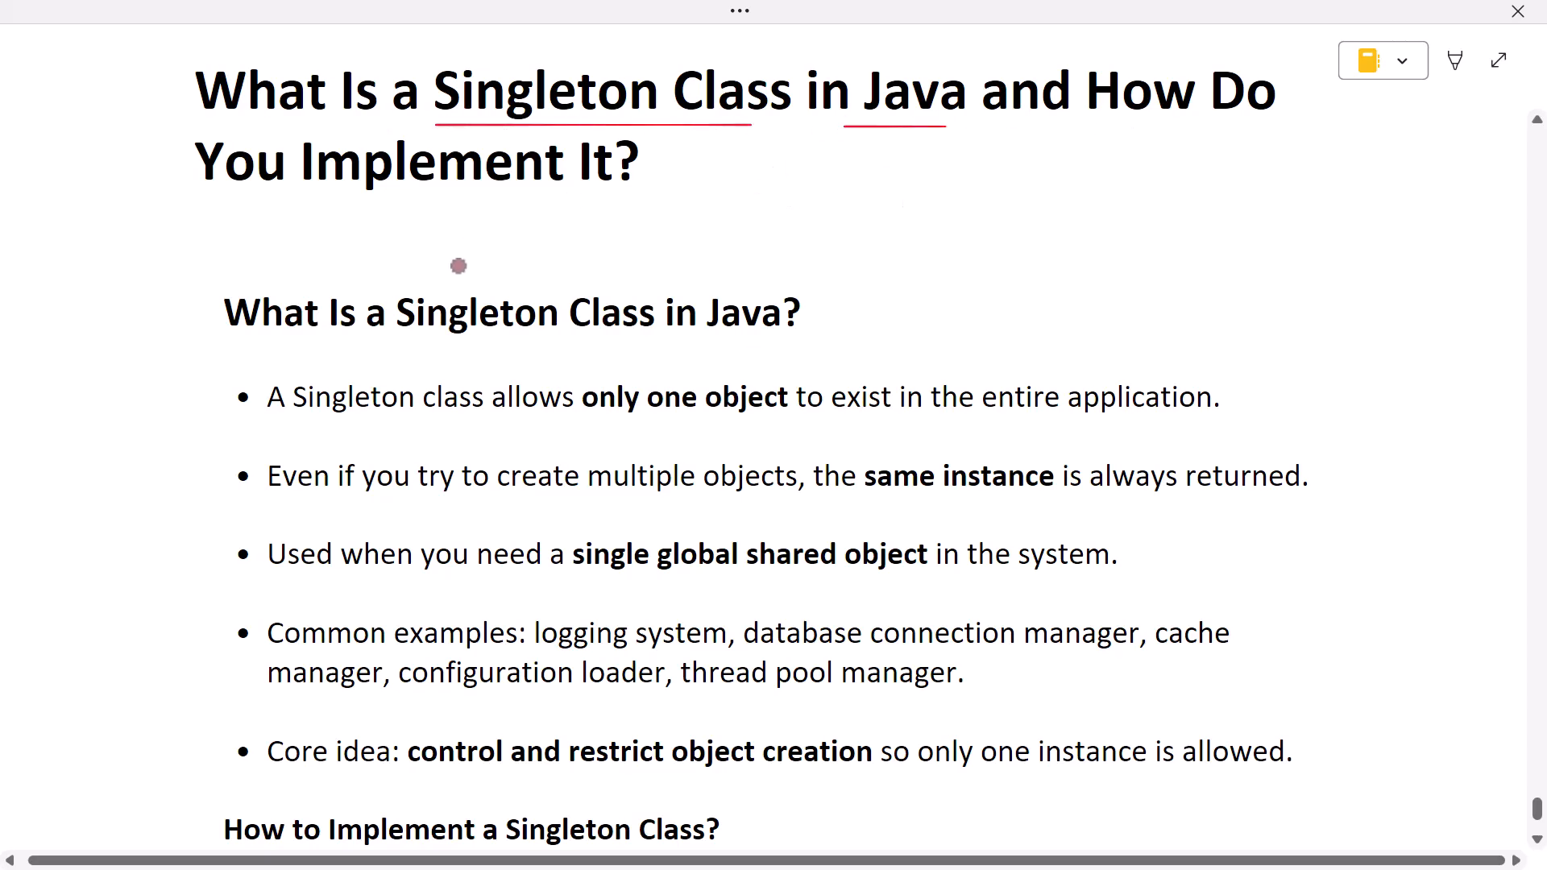
{"action": "mouse_move", "coordinate": [569, 424]}
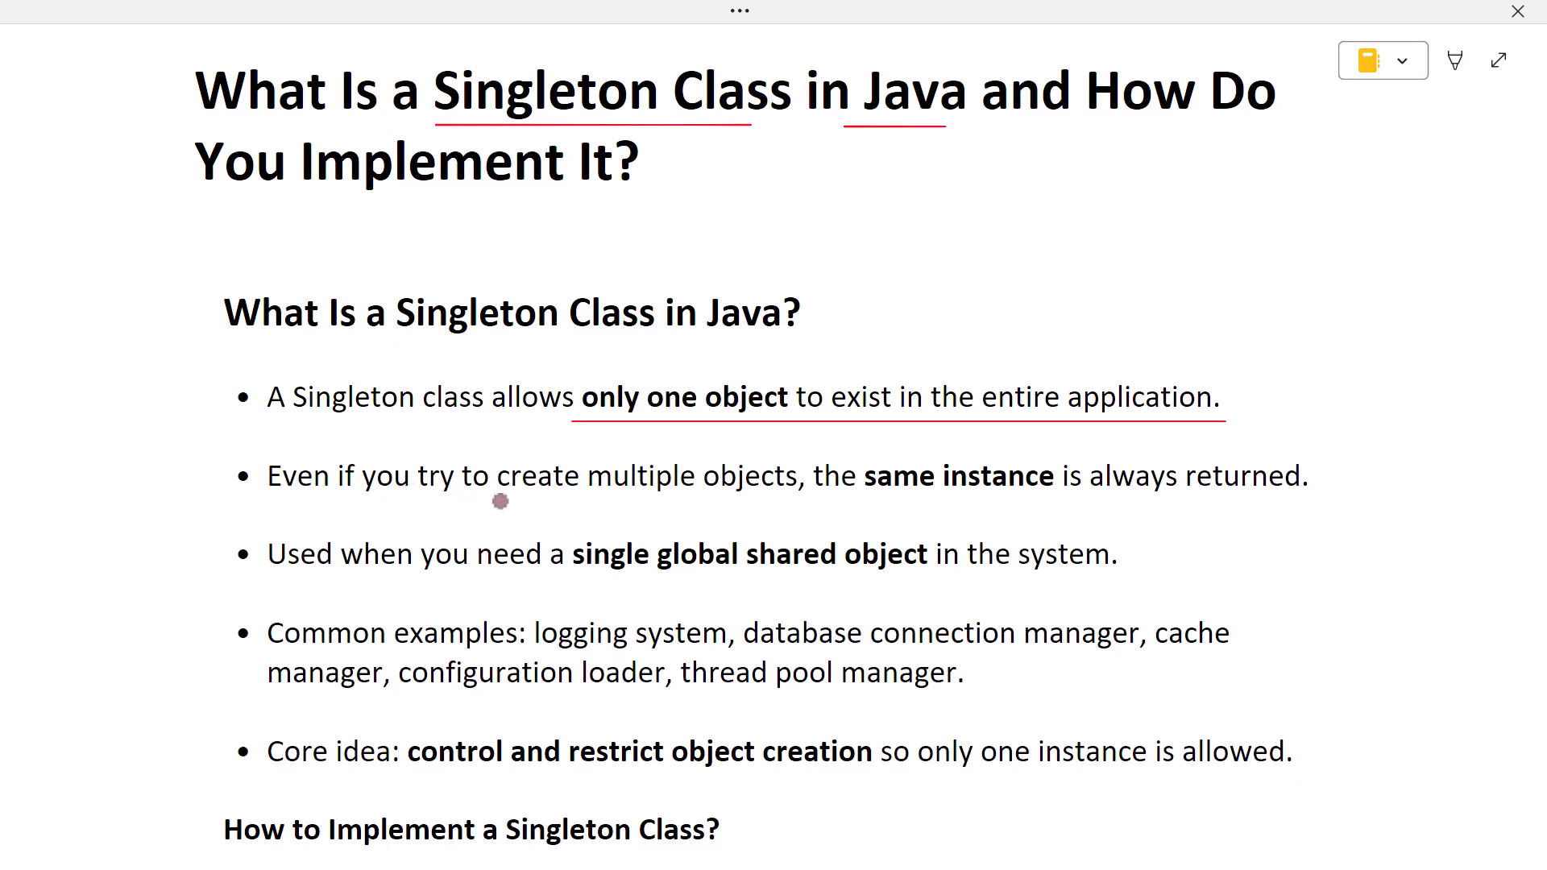
Underline 'create multiple objects', 'same instance is always returned' and 'single global shared object'.
{"action": "left_click_drag", "start_coordinate": [498, 501], "coordinate": [779, 501]}
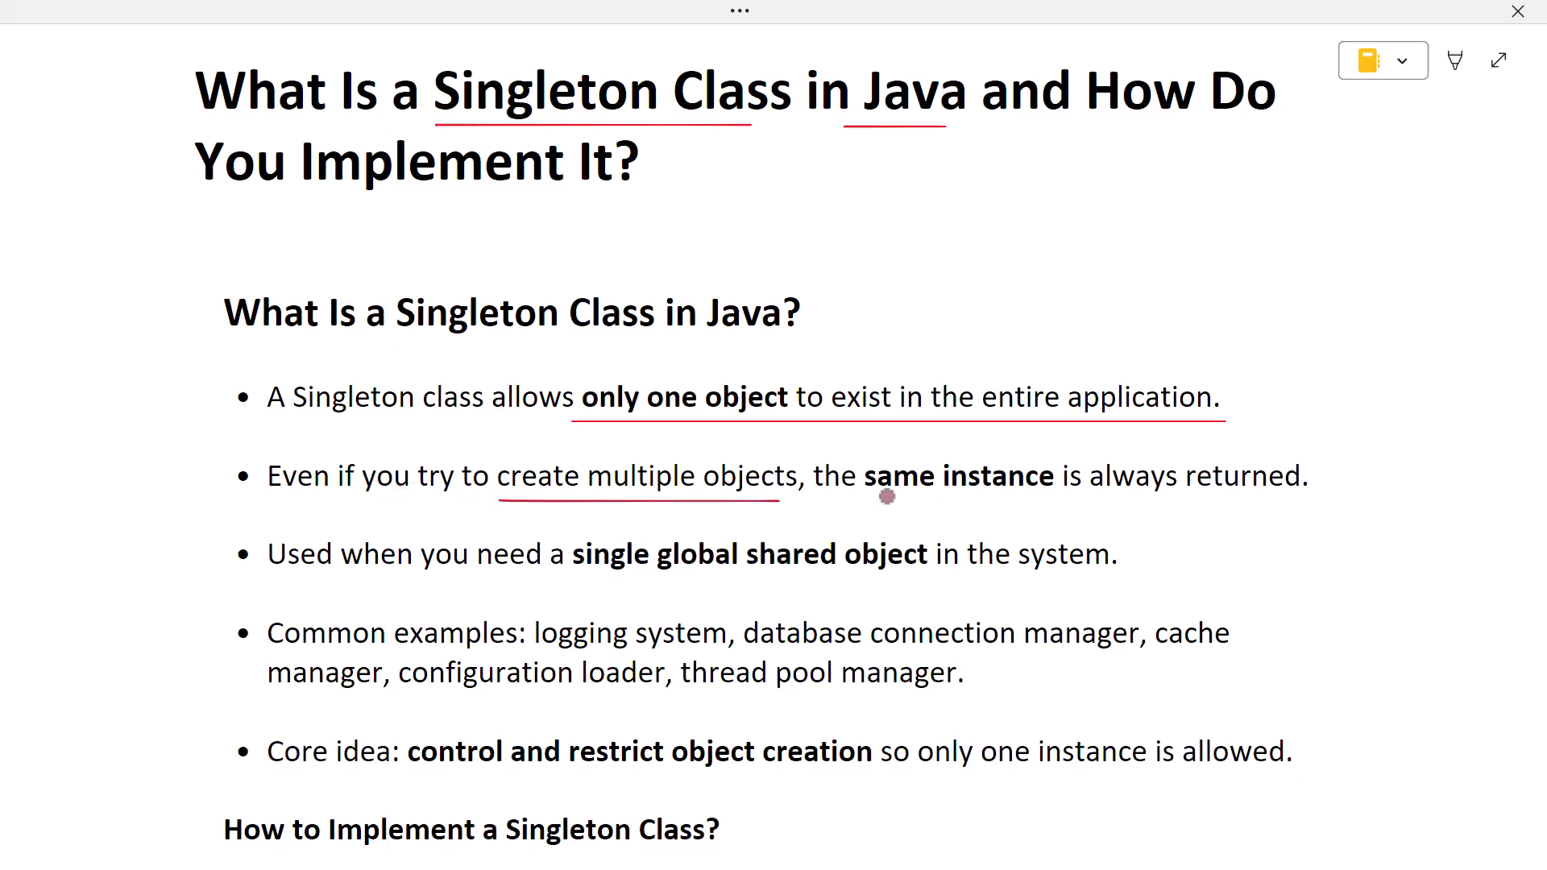
{"action": "left_click_drag", "start_coordinate": [883, 498], "coordinate": [1182, 498]}
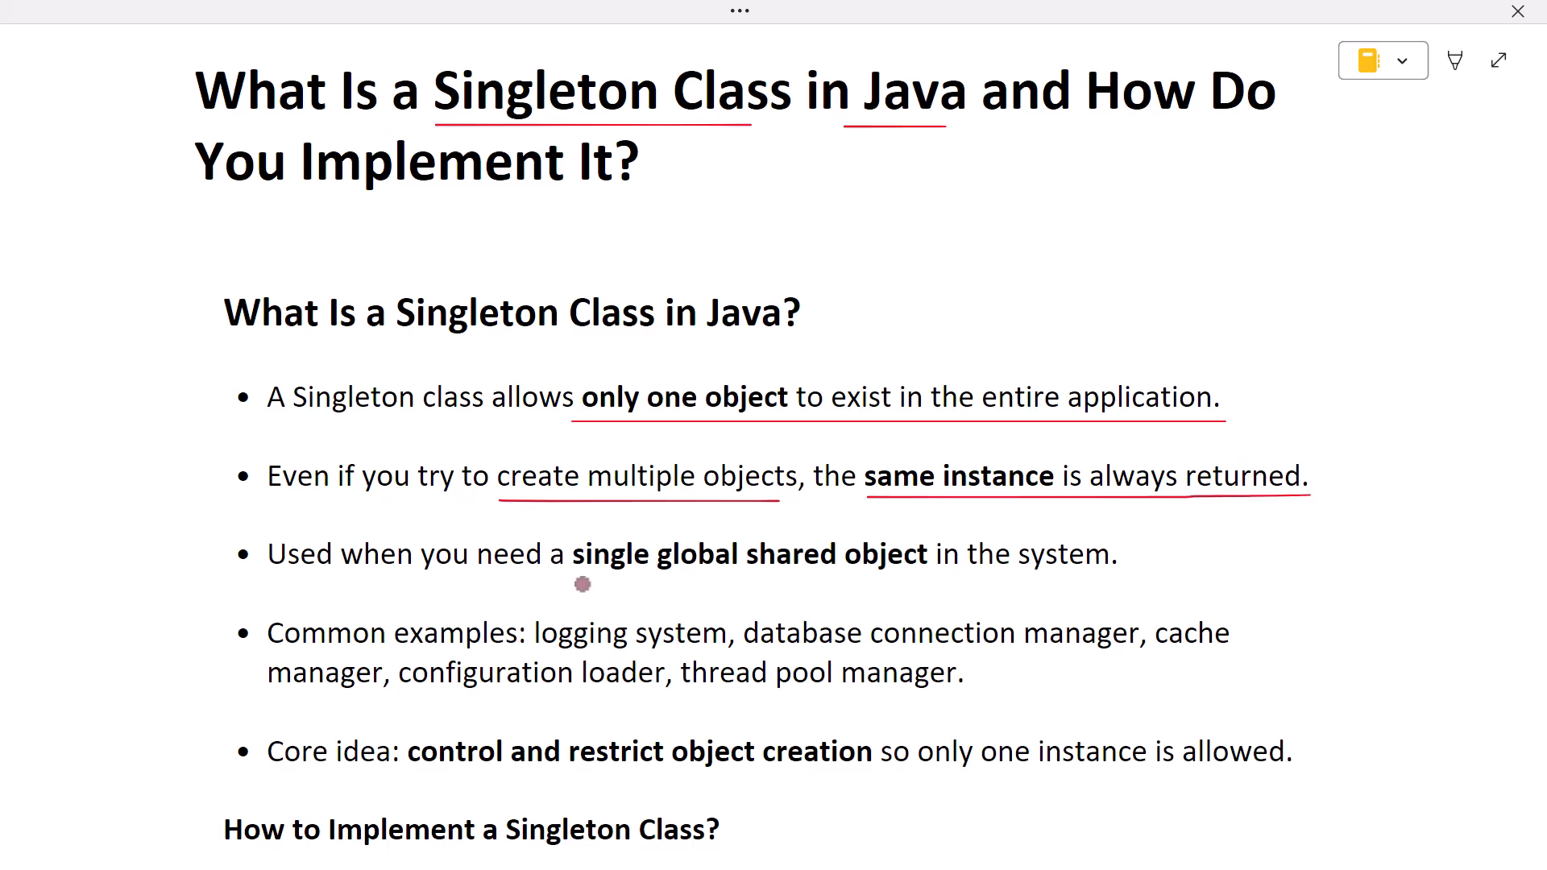
{"action": "left_click_drag", "start_coordinate": [580, 581], "coordinate": [942, 582]}
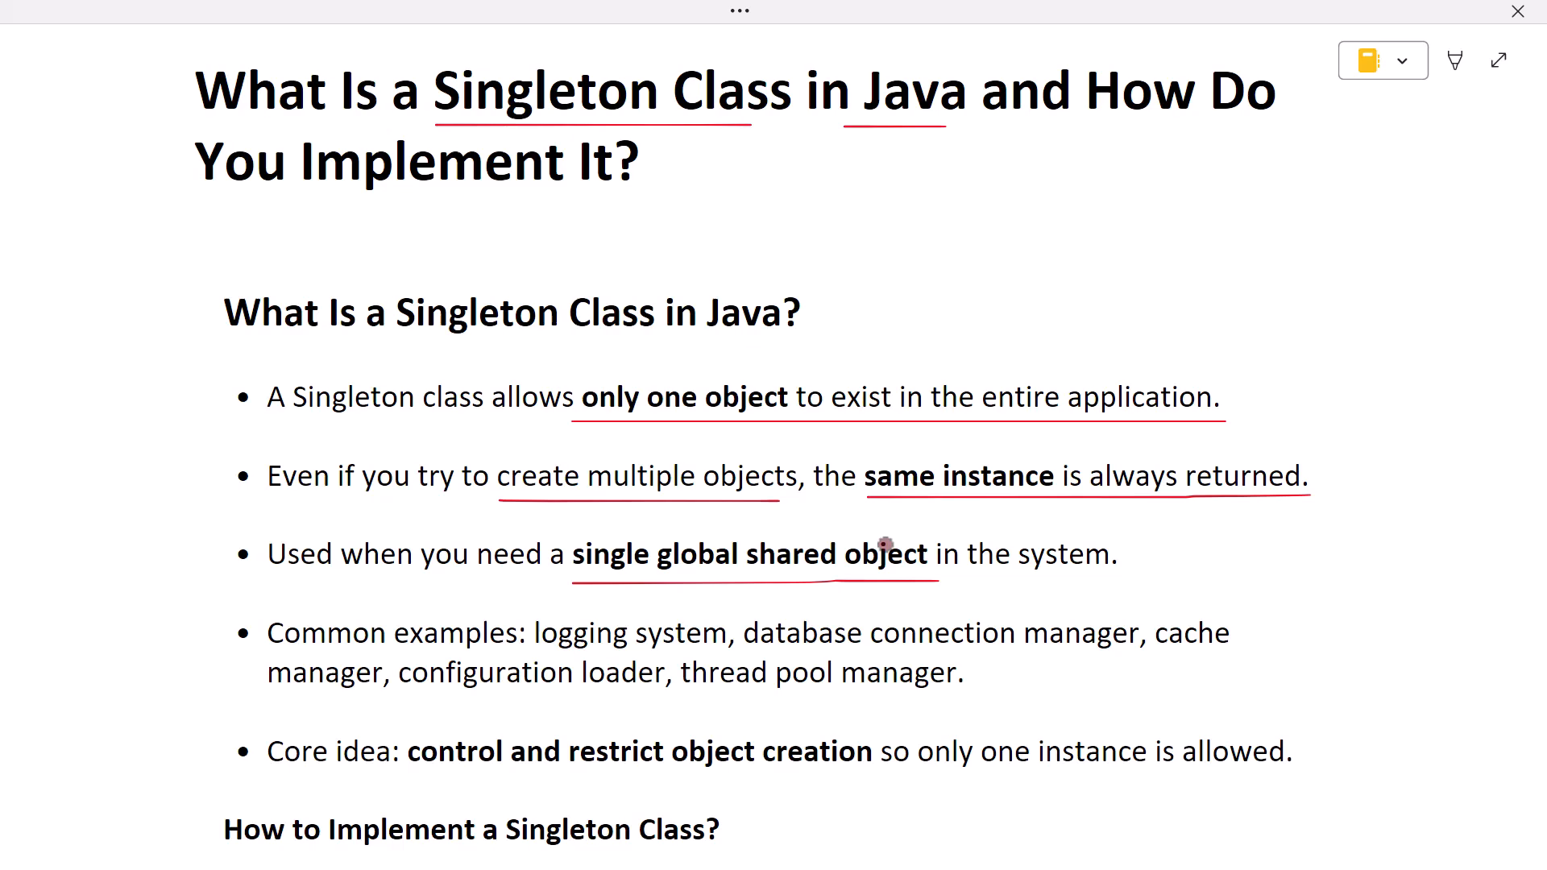
Scroll down and underline the common examples across two lines, plus the core idea phrases.
{"action": "scroll", "scroll_direction": "down", "scroll_amount": 3}
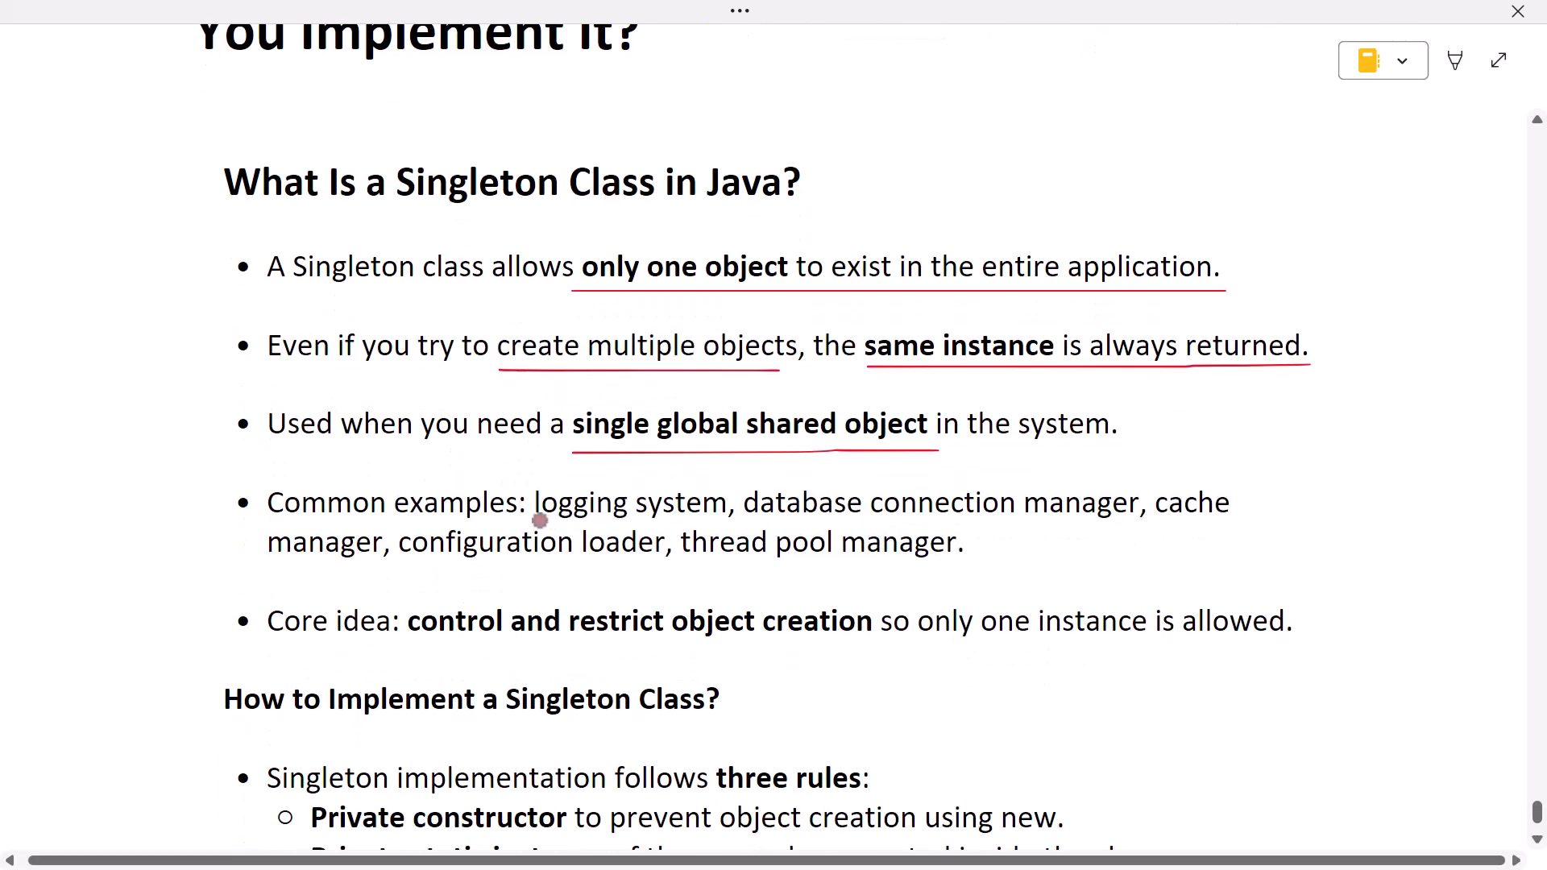
{"action": "left_click_drag", "start_coordinate": [535, 519], "coordinate": [1093, 531]}
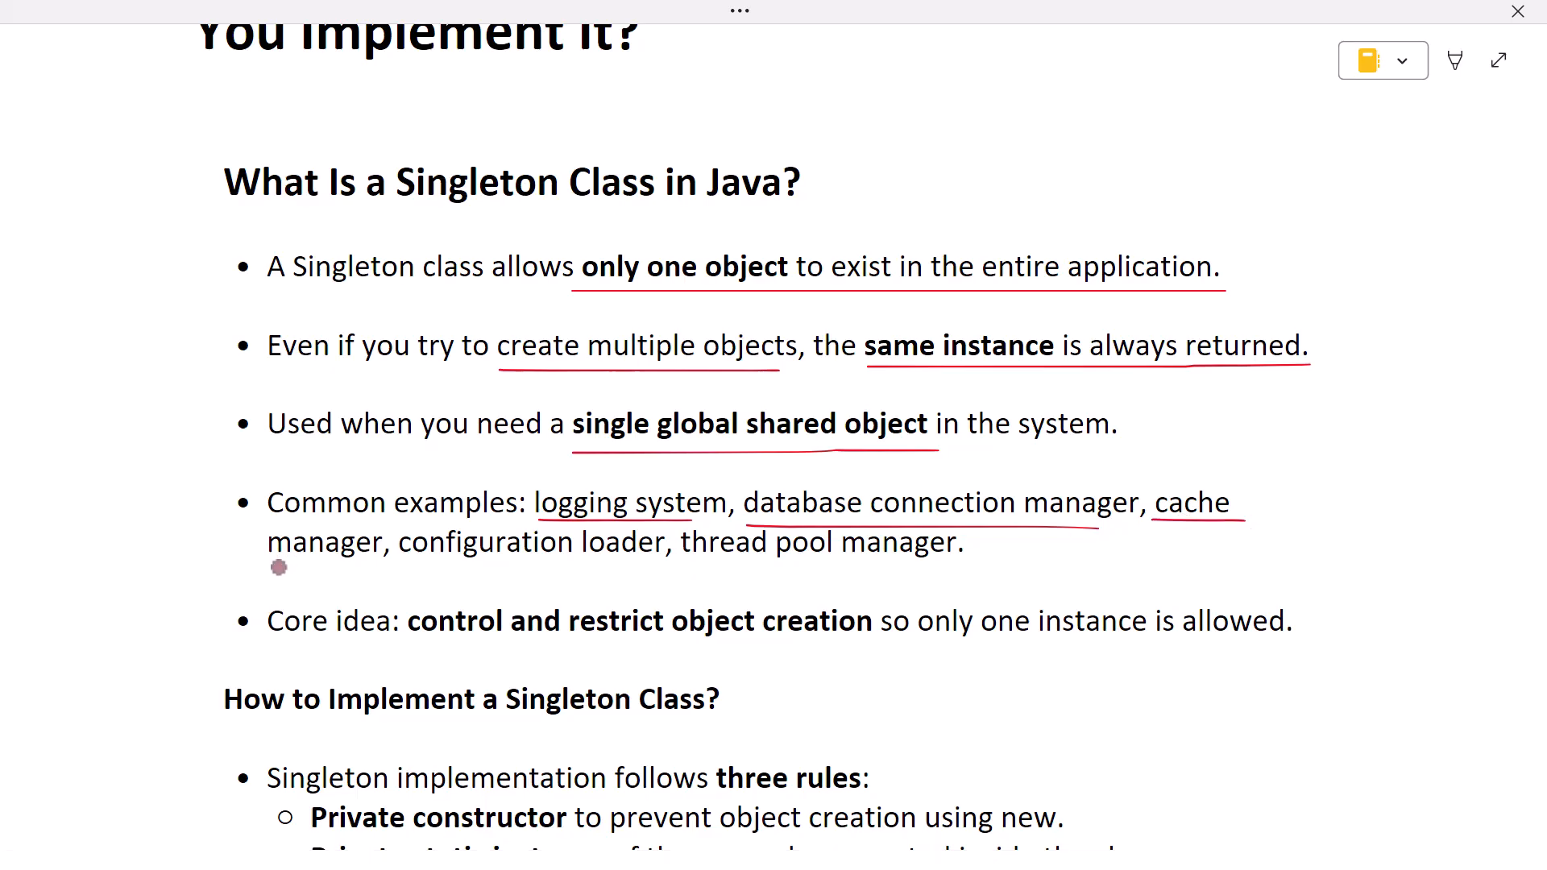
{"action": "left_click_drag", "start_coordinate": [280, 568], "coordinate": [698, 568]}
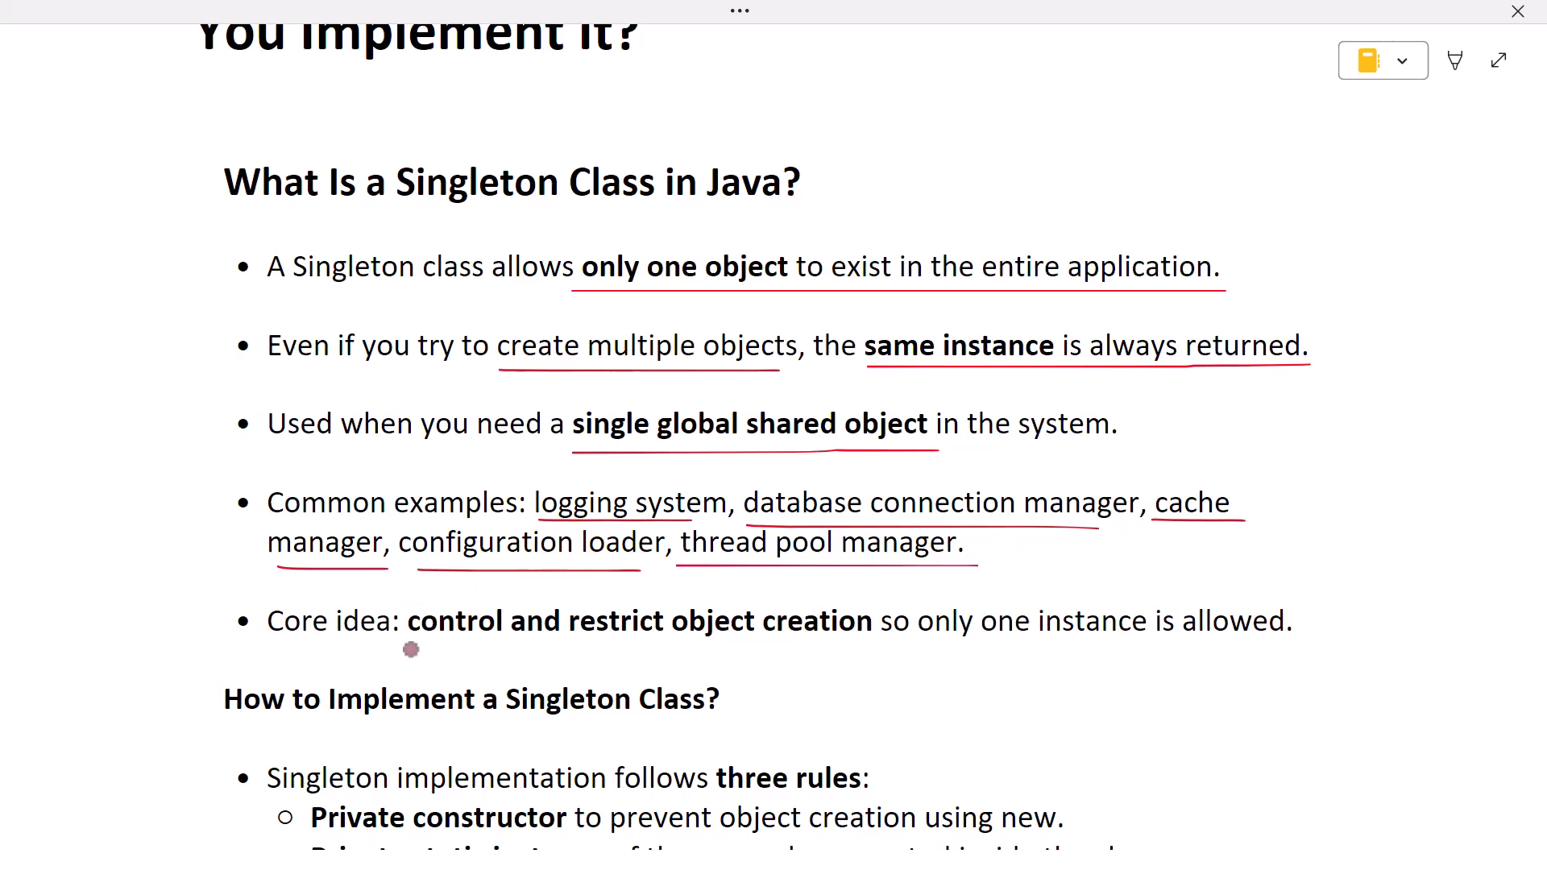
{"action": "left_click_drag", "start_coordinate": [408, 650], "coordinate": [871, 649]}
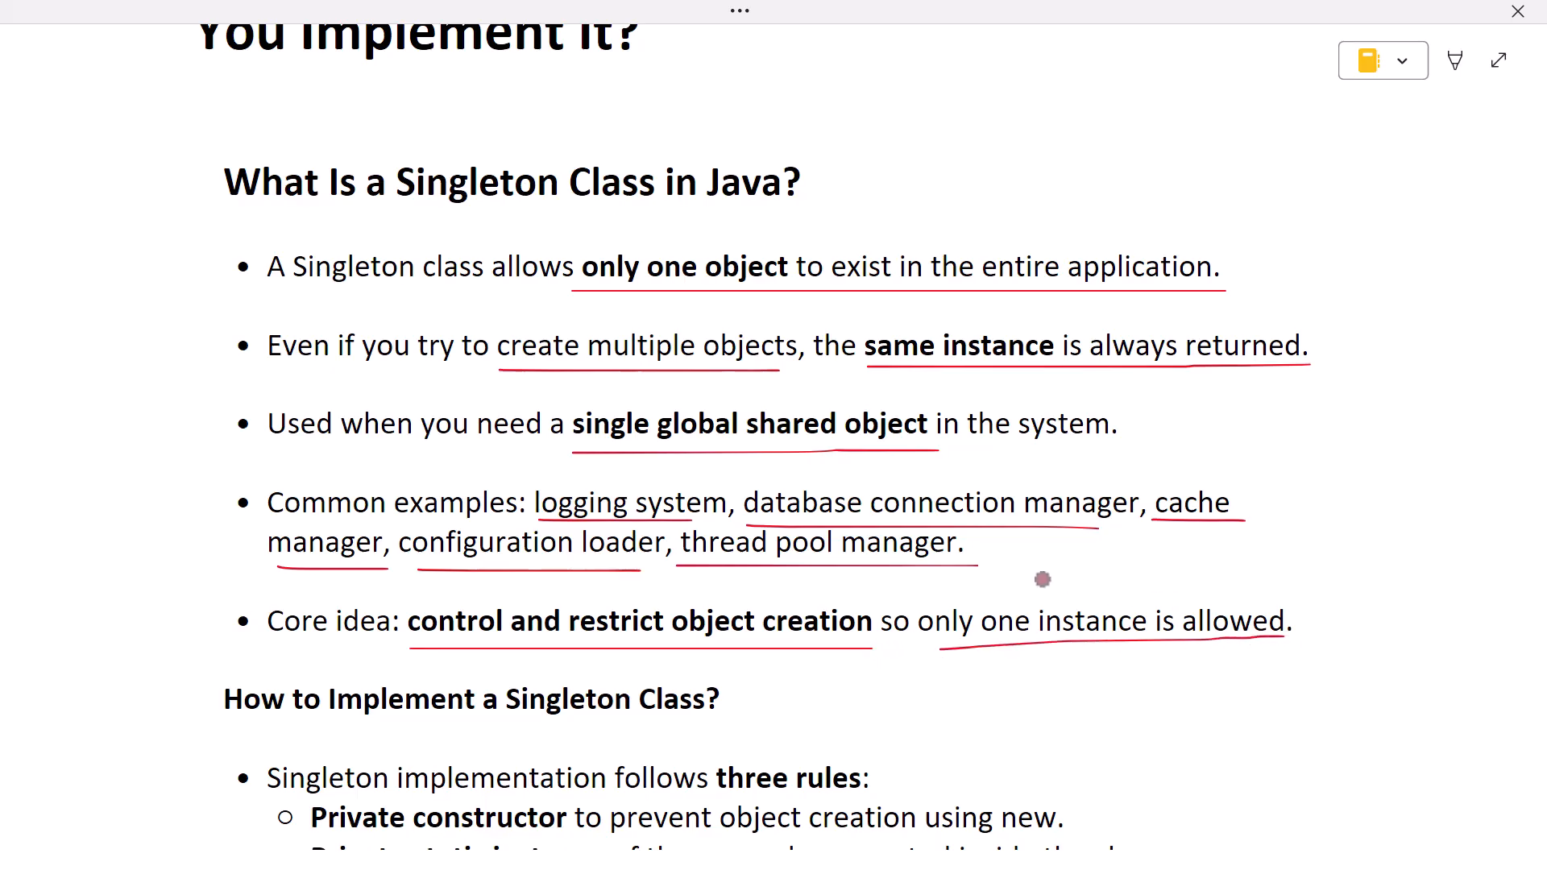
Underline 'three rules', the private constructor, static instance and getInstance() rules, and one more phrase.
{"action": "scroll", "scroll_direction": "down", "scroll_amount": 3}
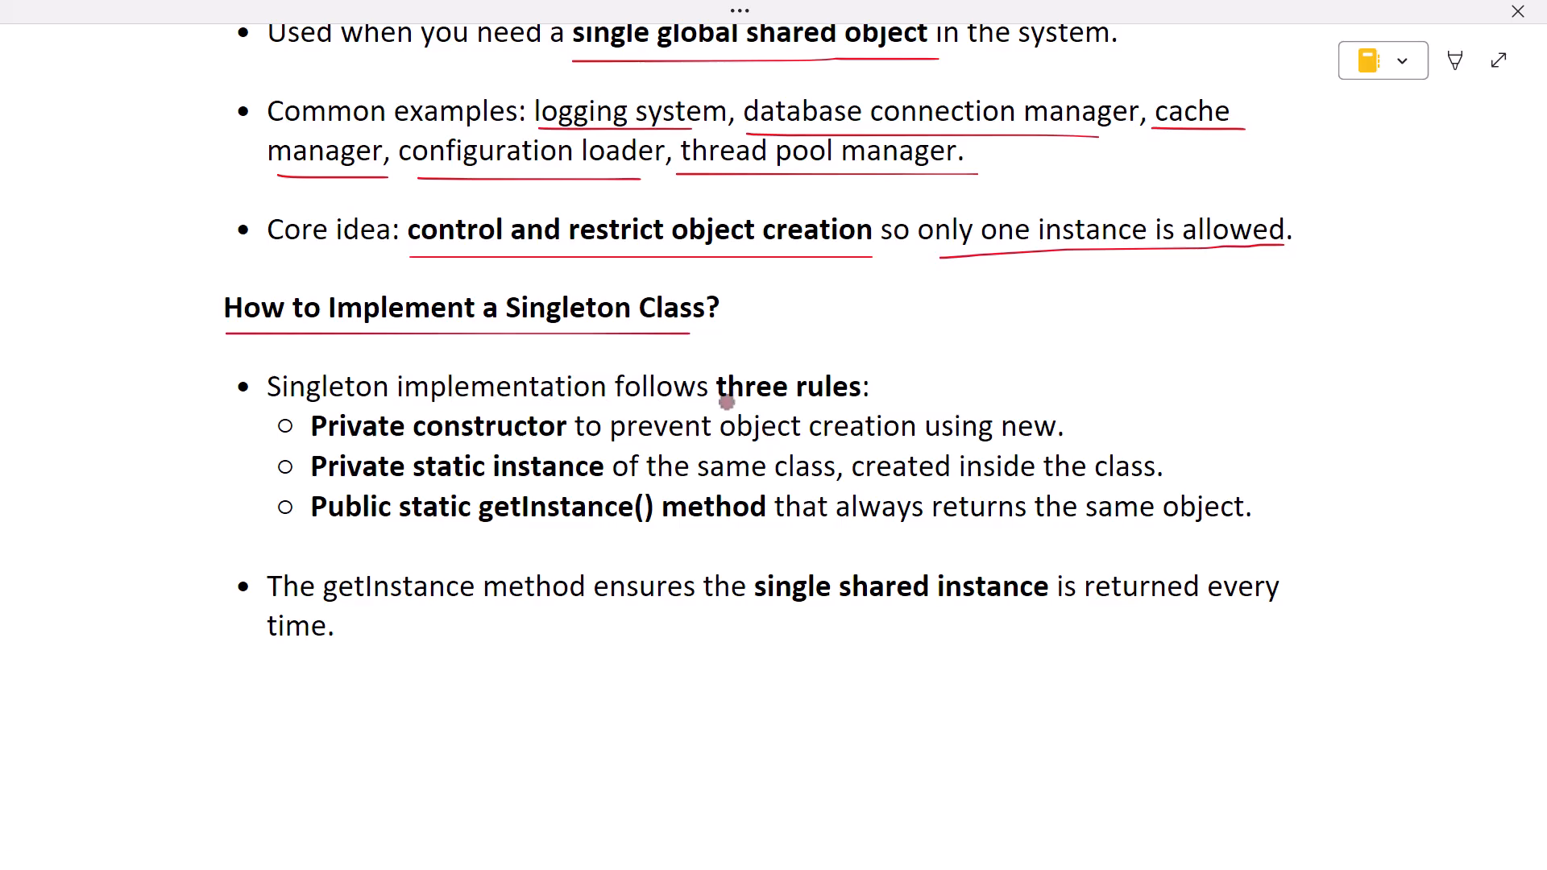
{"action": "left_click_drag", "start_coordinate": [722, 405], "coordinate": [834, 405]}
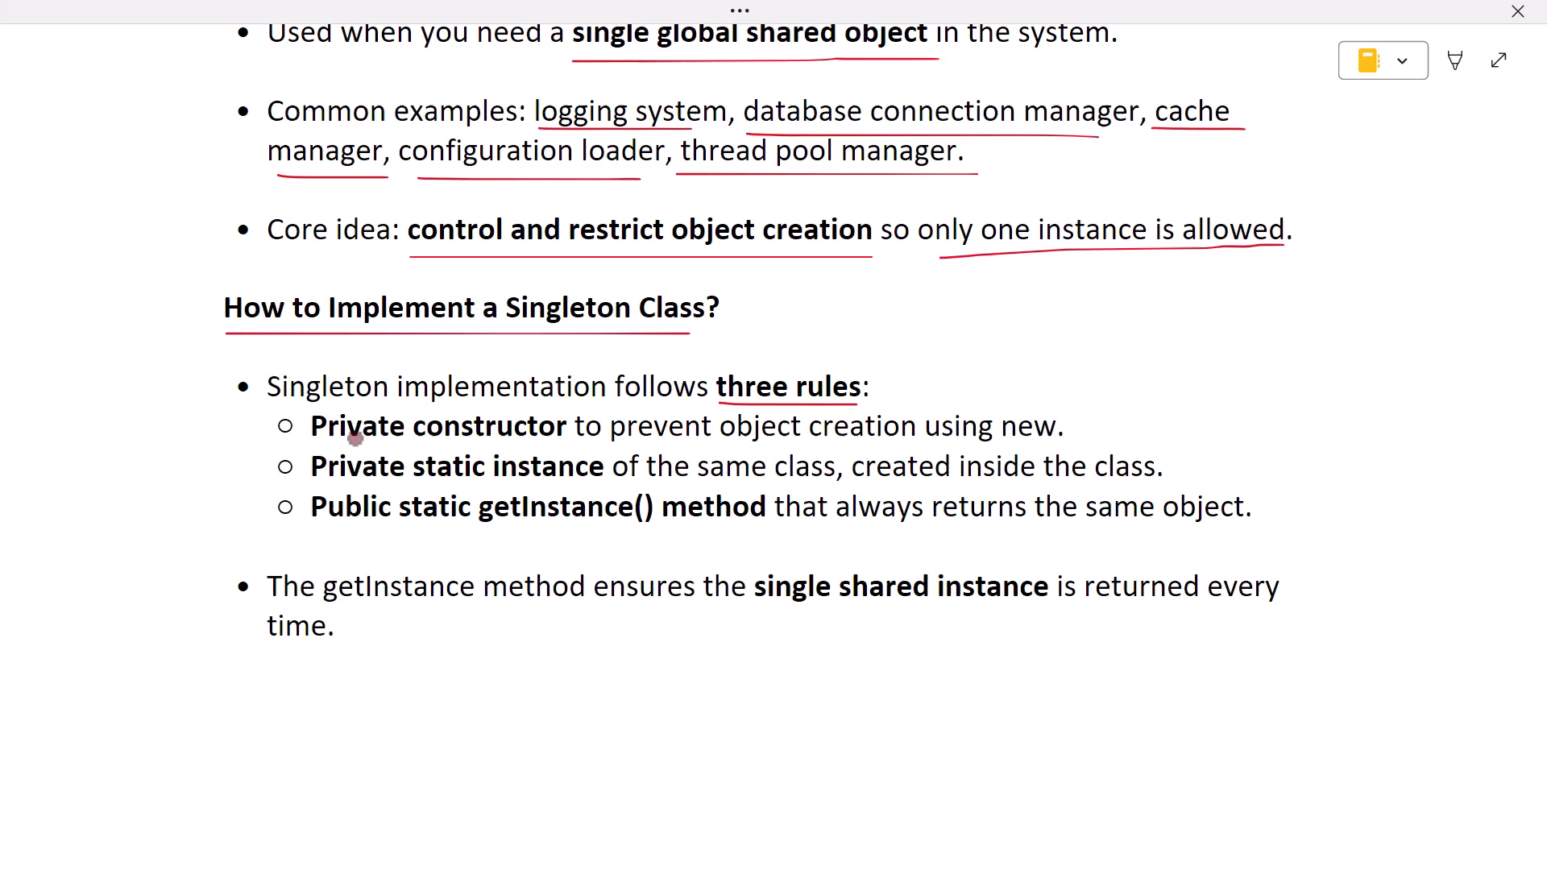
{"action": "left_click_drag", "start_coordinate": [311, 447], "coordinate": [567, 447]}
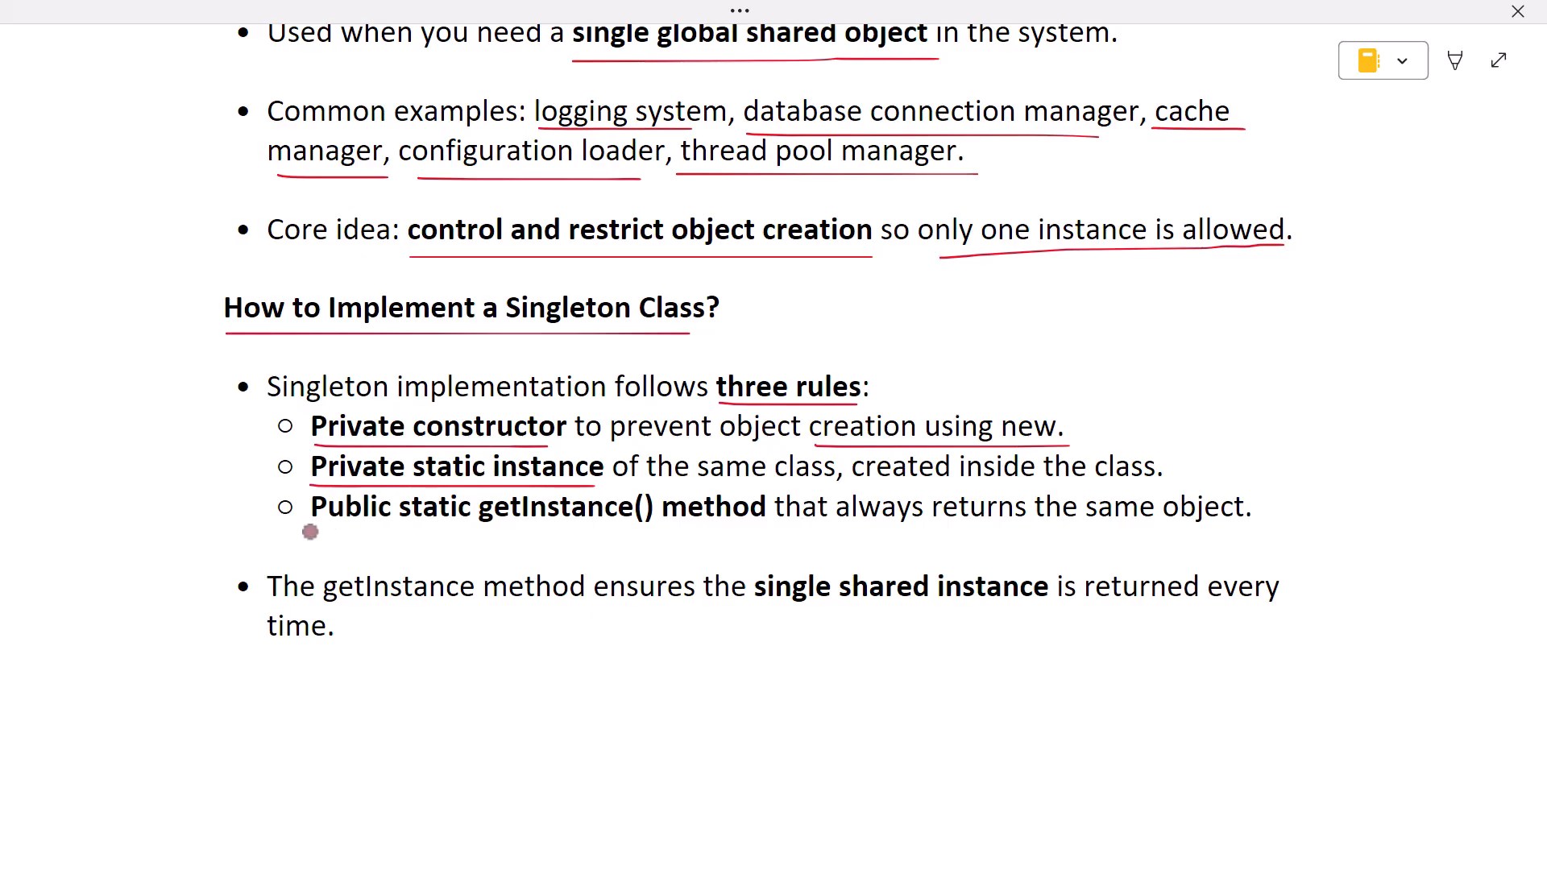
{"action": "left_click_drag", "start_coordinate": [309, 531], "coordinate": [619, 527]}
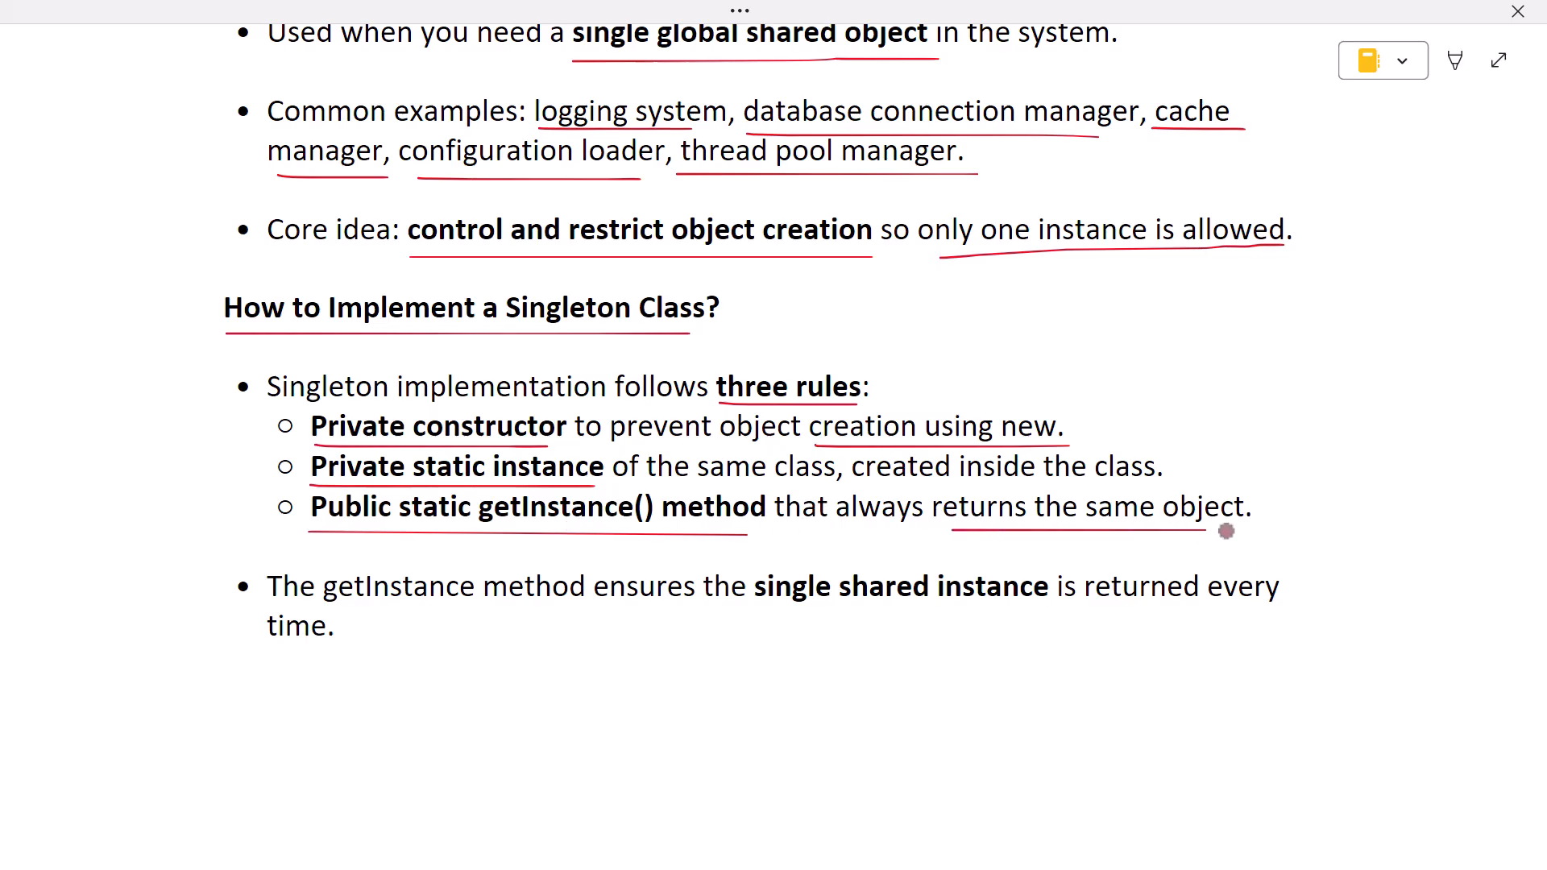
{"action": "mouse_move", "coordinate": [425, 583]}
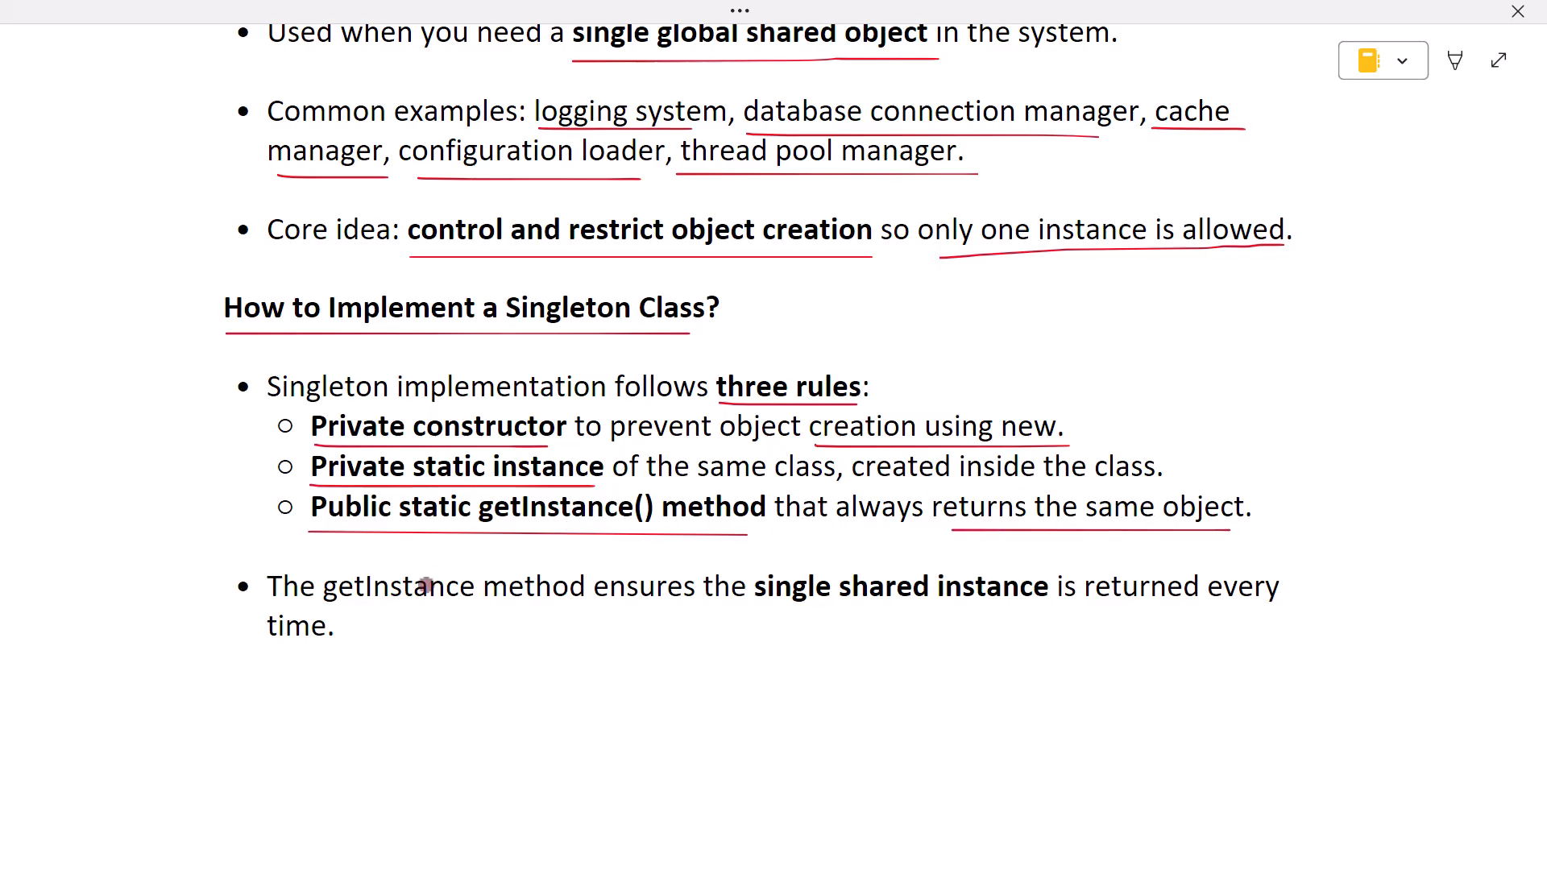
{"action": "left_click_drag", "start_coordinate": [321, 603], "coordinate": [464, 604]}
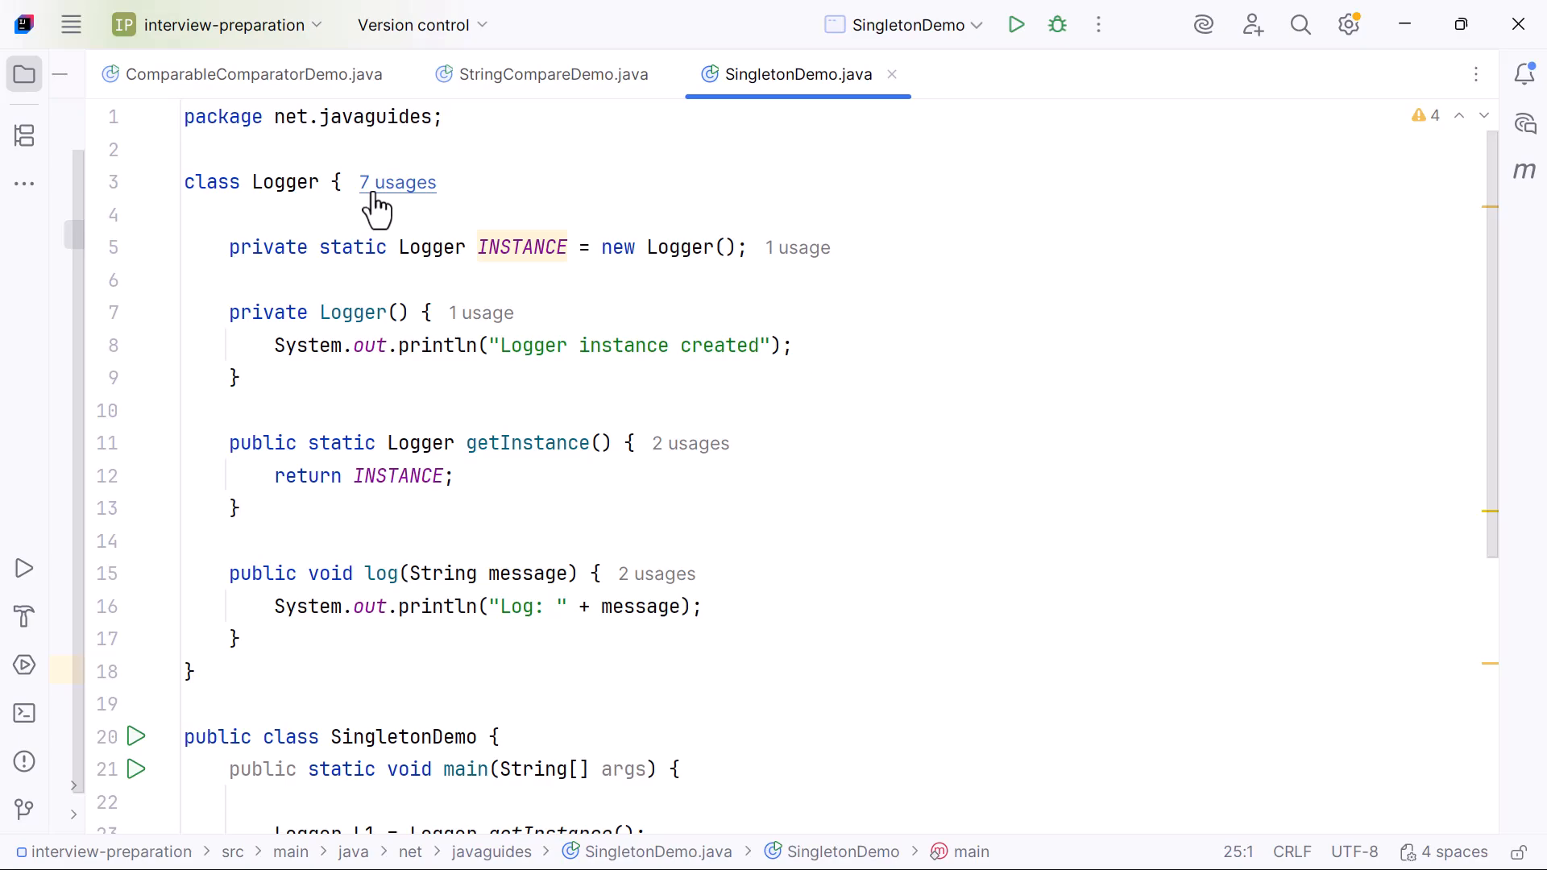
{"action": "double_click", "coordinate": [285, 182]}
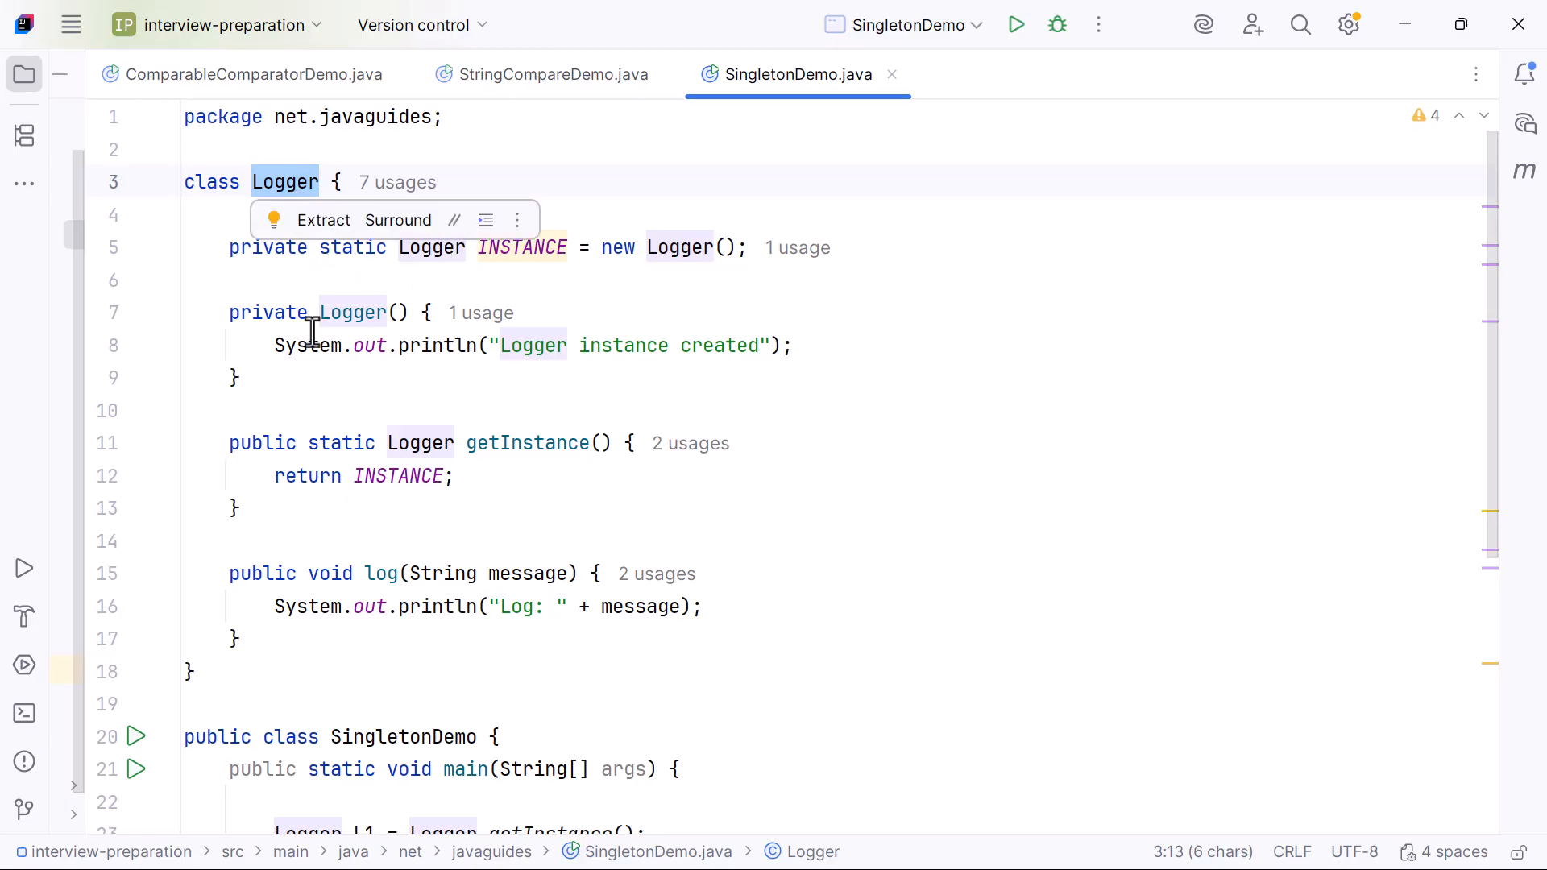
{"action": "mouse_move", "coordinate": [484, 443]}
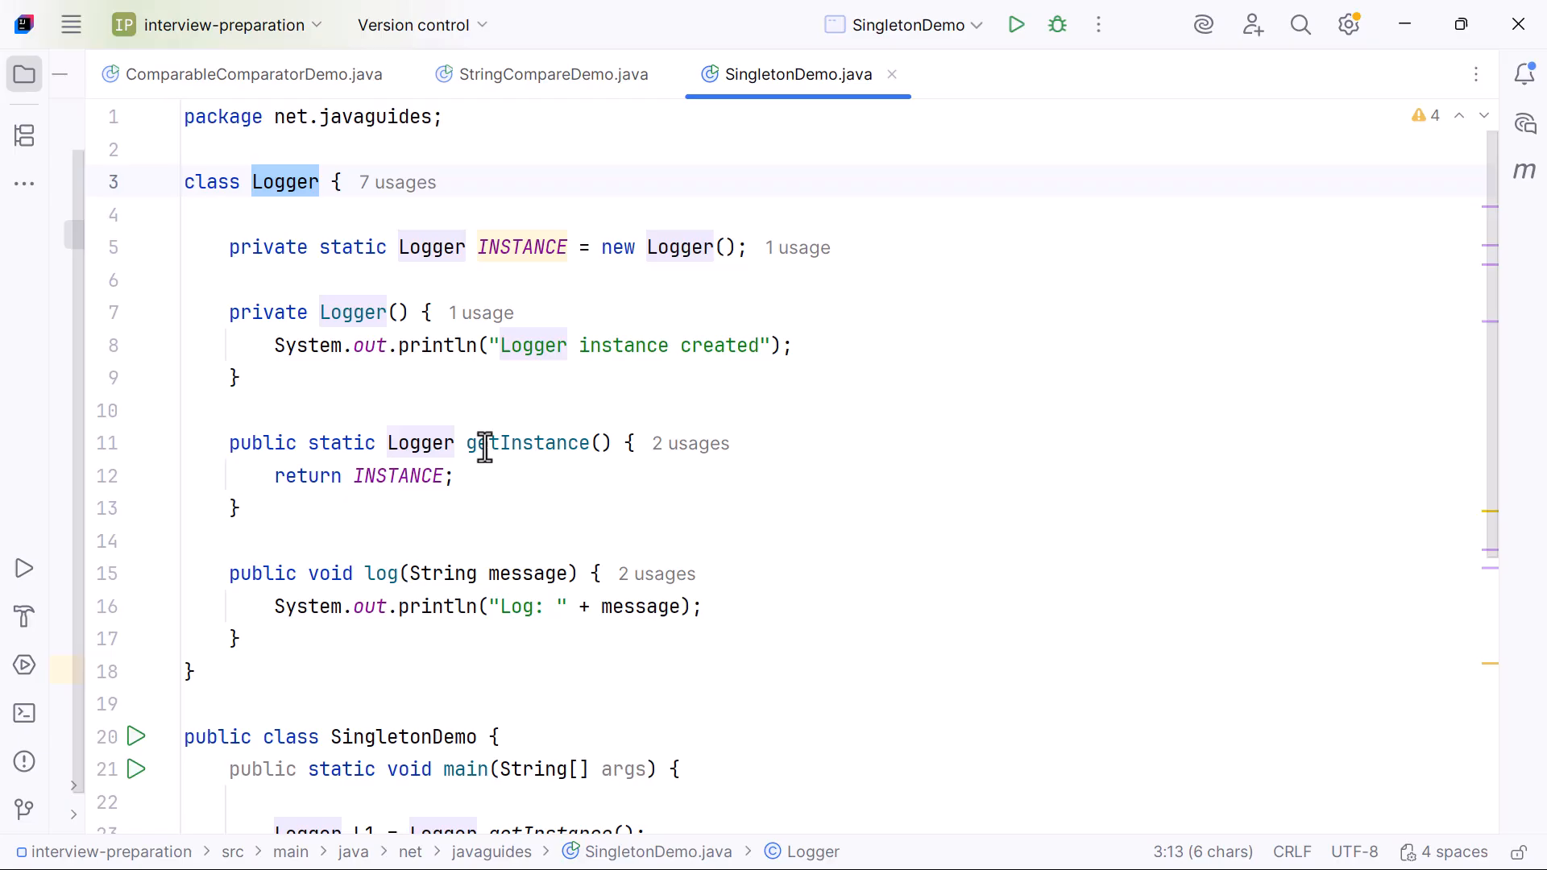
{"action": "mouse_move", "coordinate": [652, 373]}
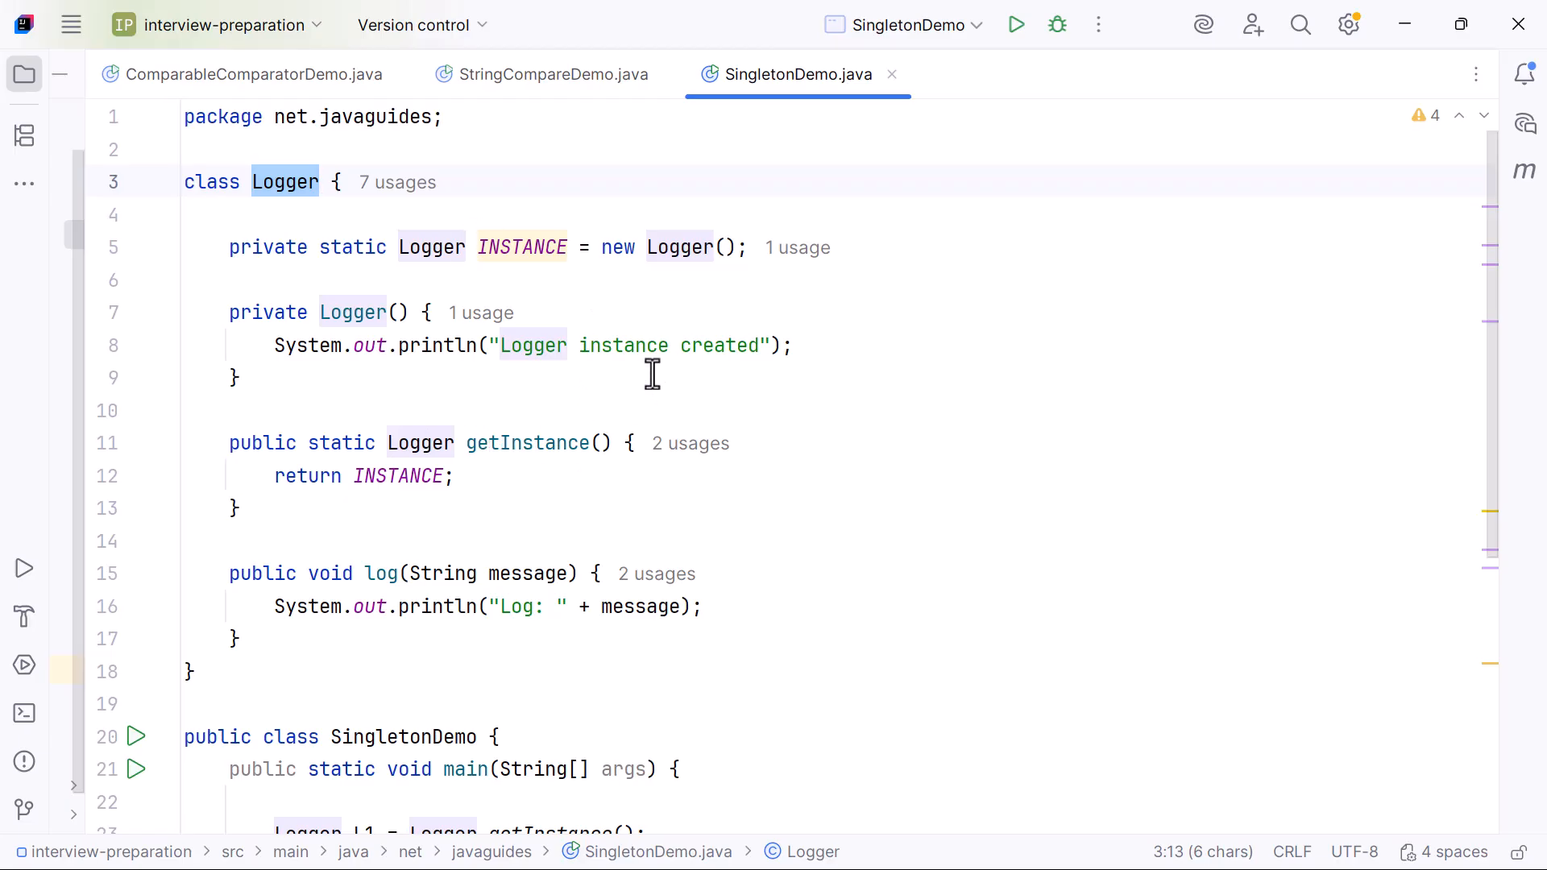
{"action": "mouse_move", "coordinate": [586, 388]}
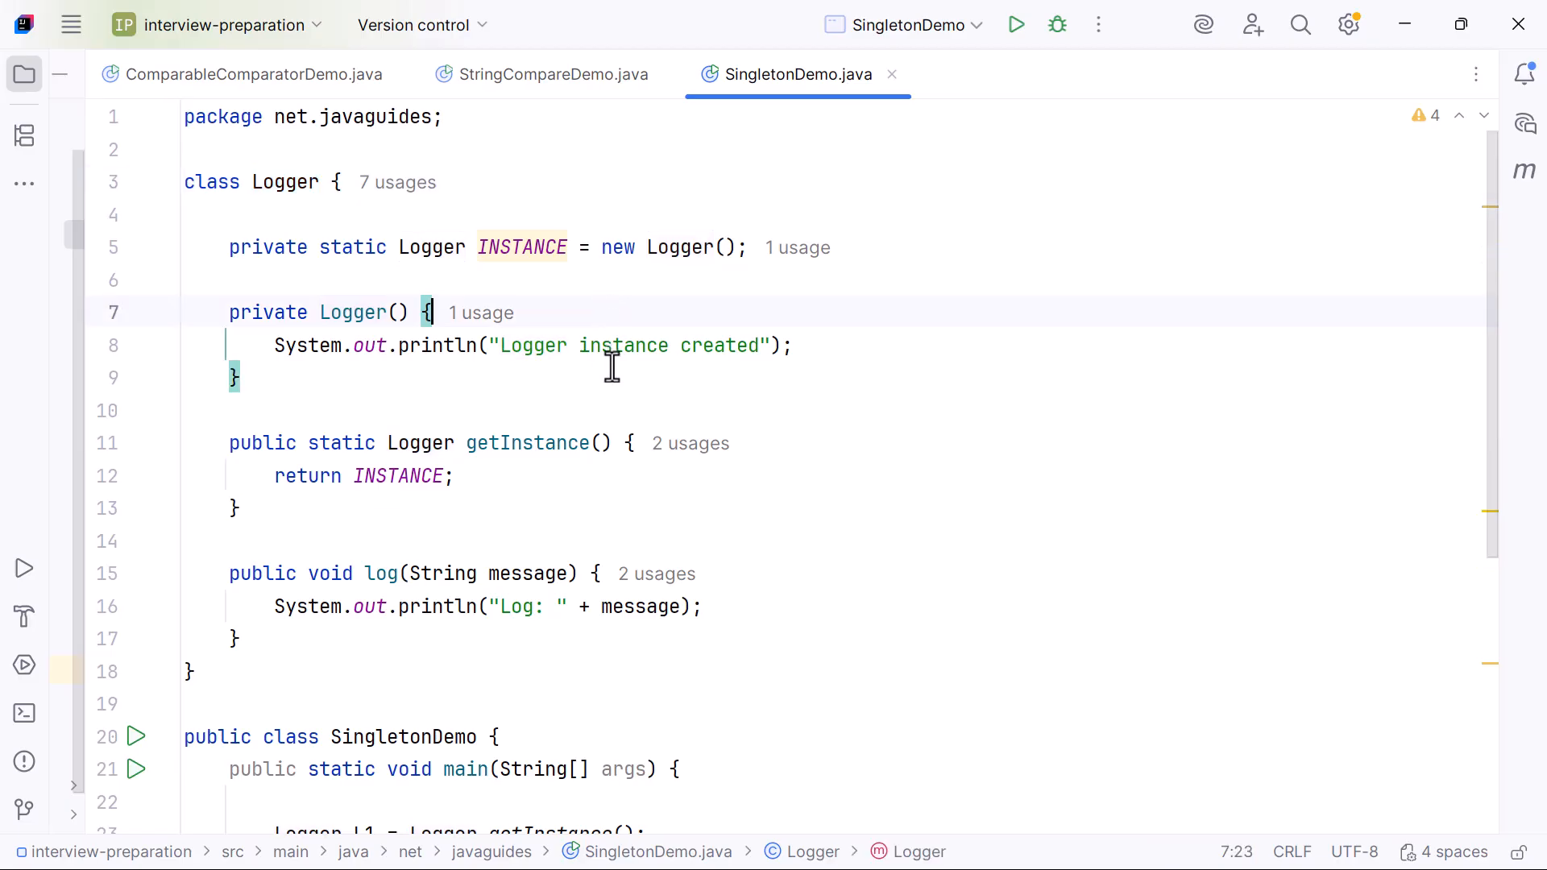
{"action": "double_click", "coordinate": [285, 183]}
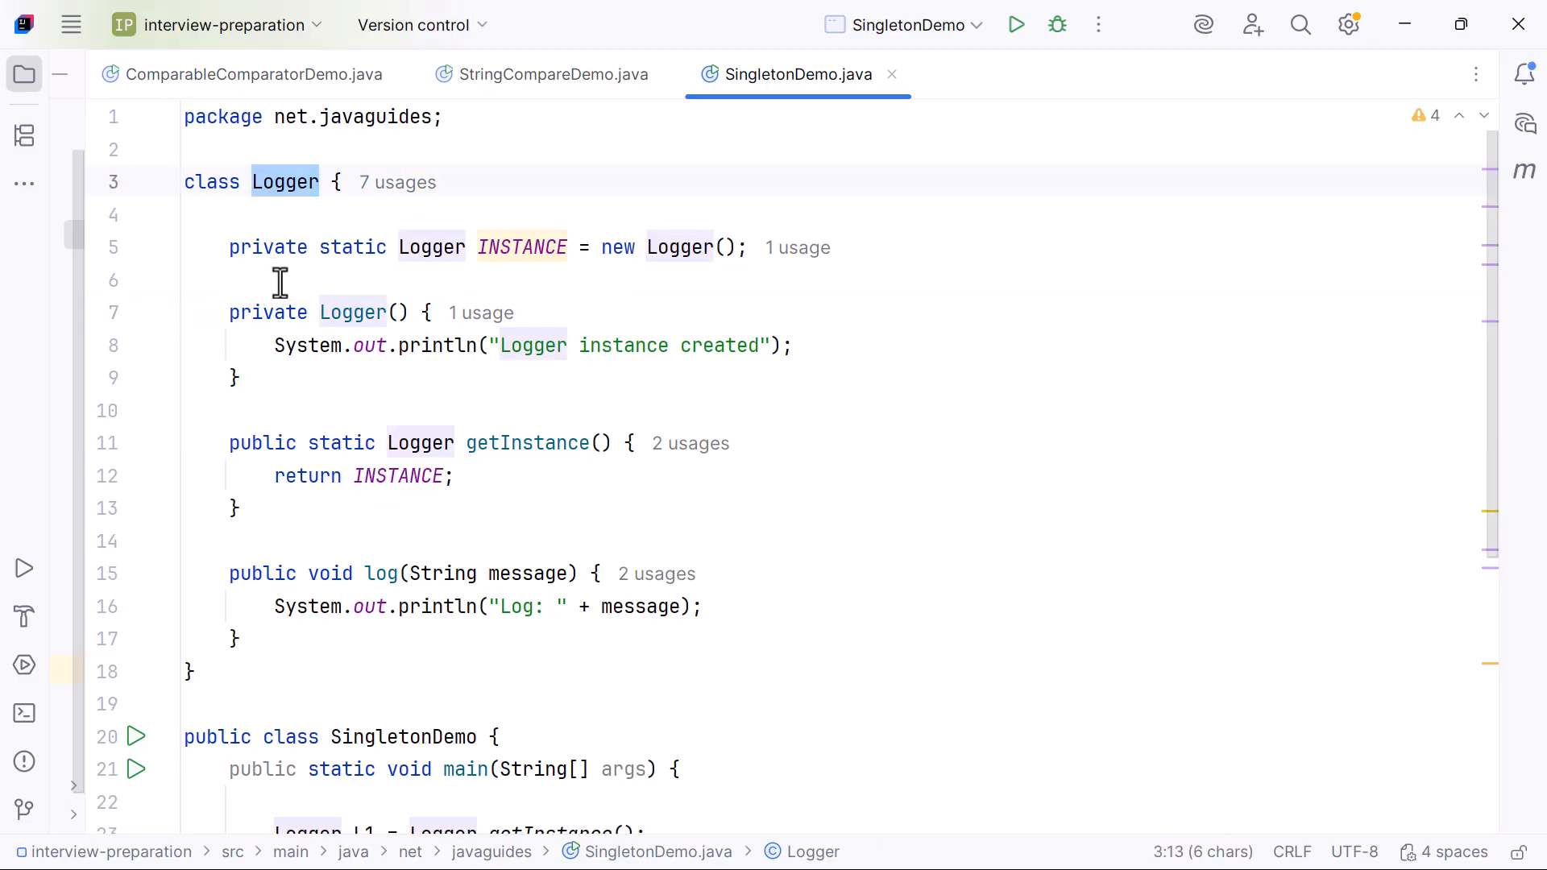
{"action": "left_click", "coordinate": [285, 181]}
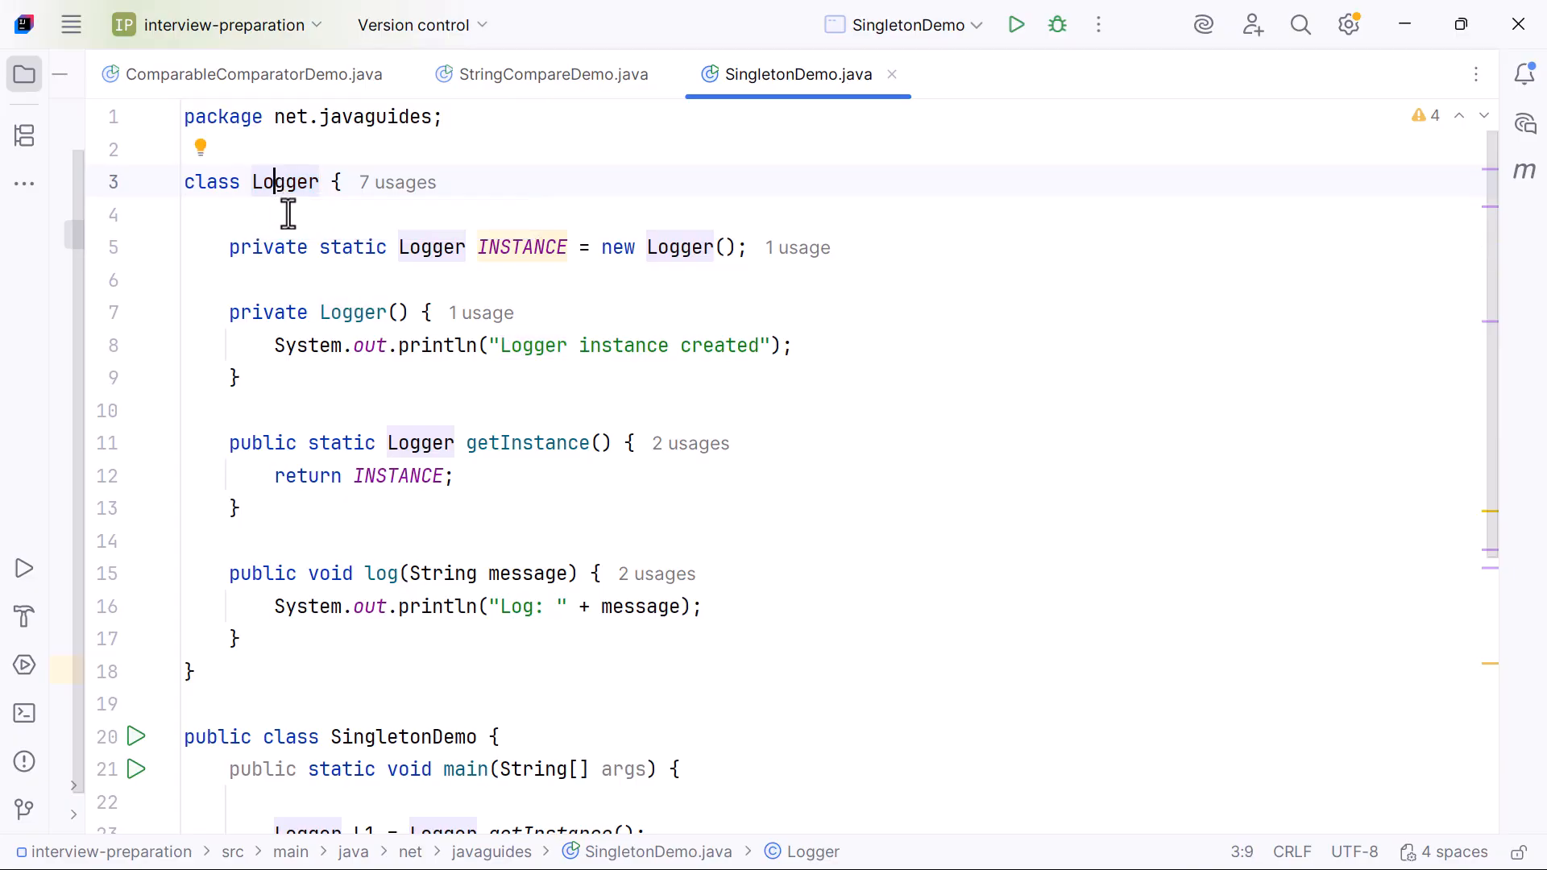
{"action": "double_click", "coordinate": [268, 247]}
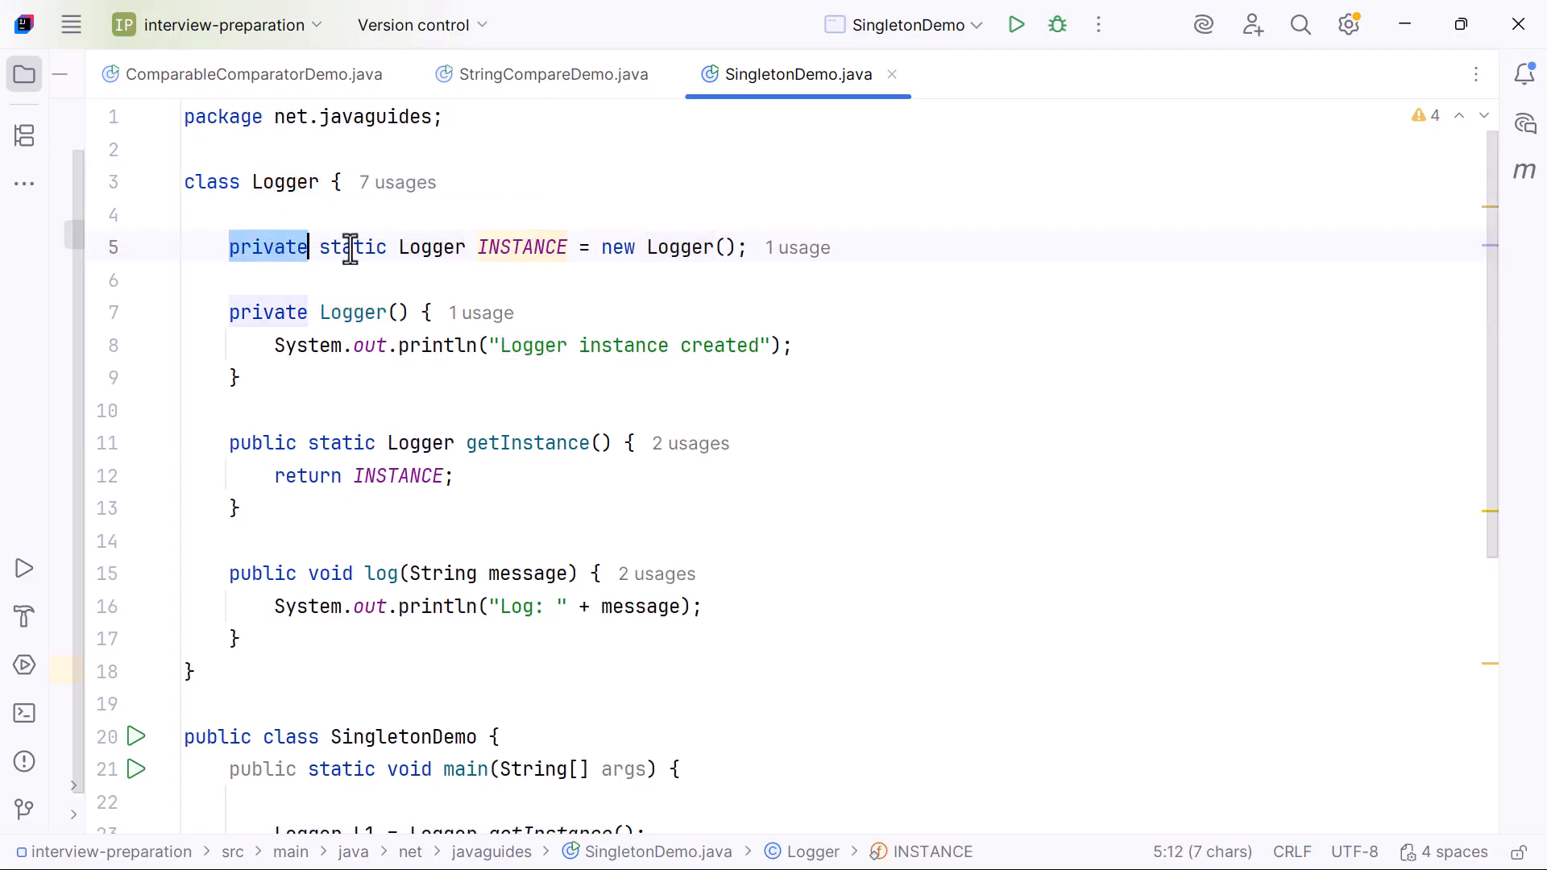
{"action": "double_click", "coordinate": [521, 248]}
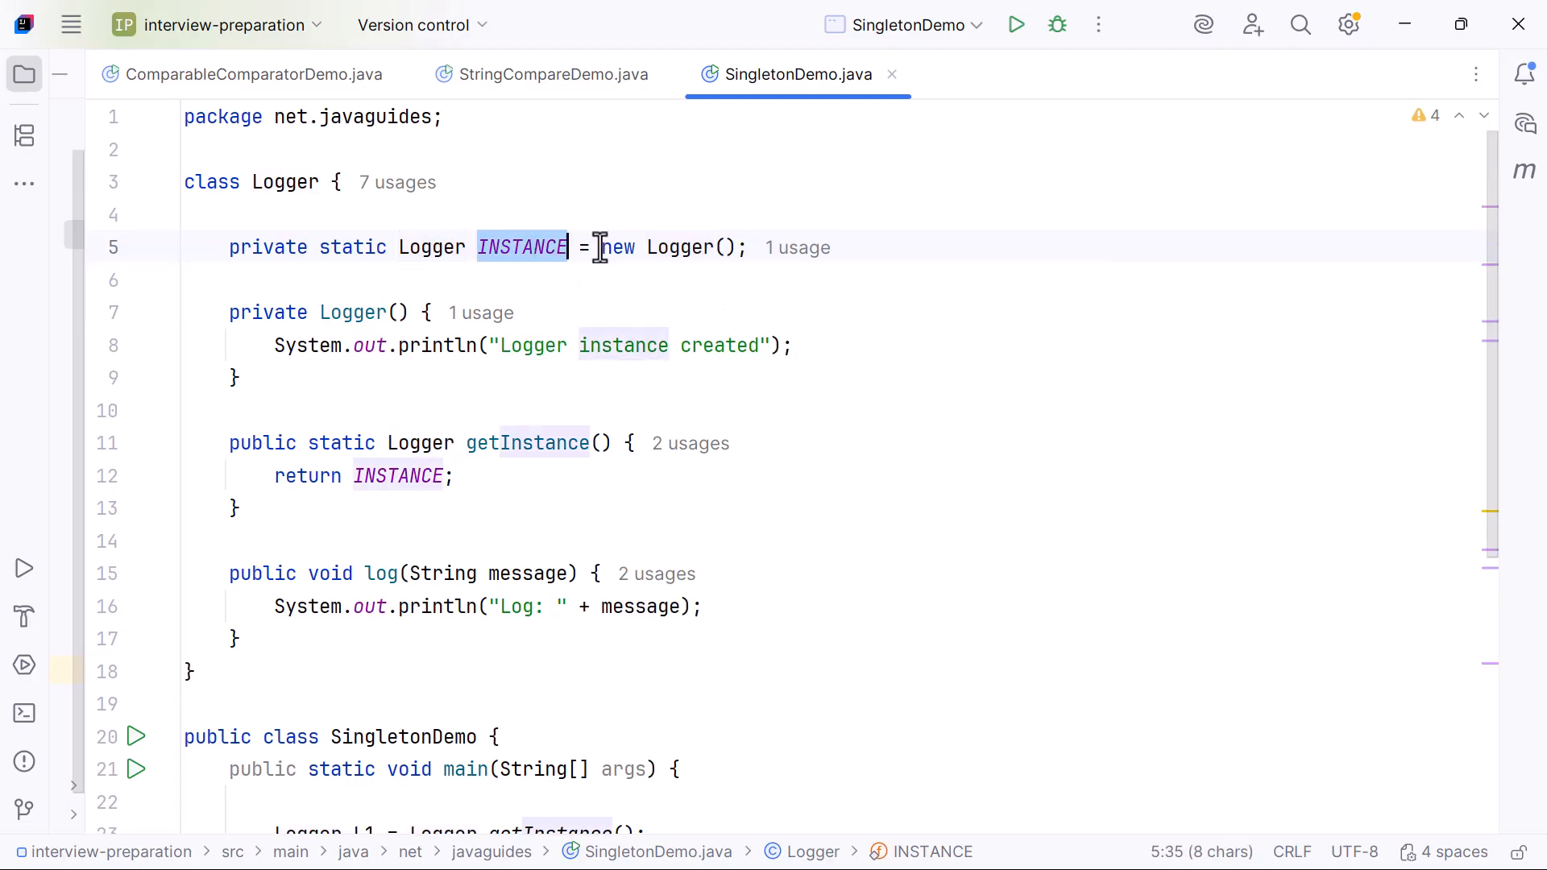
{"action": "left_click", "coordinate": [700, 247]}
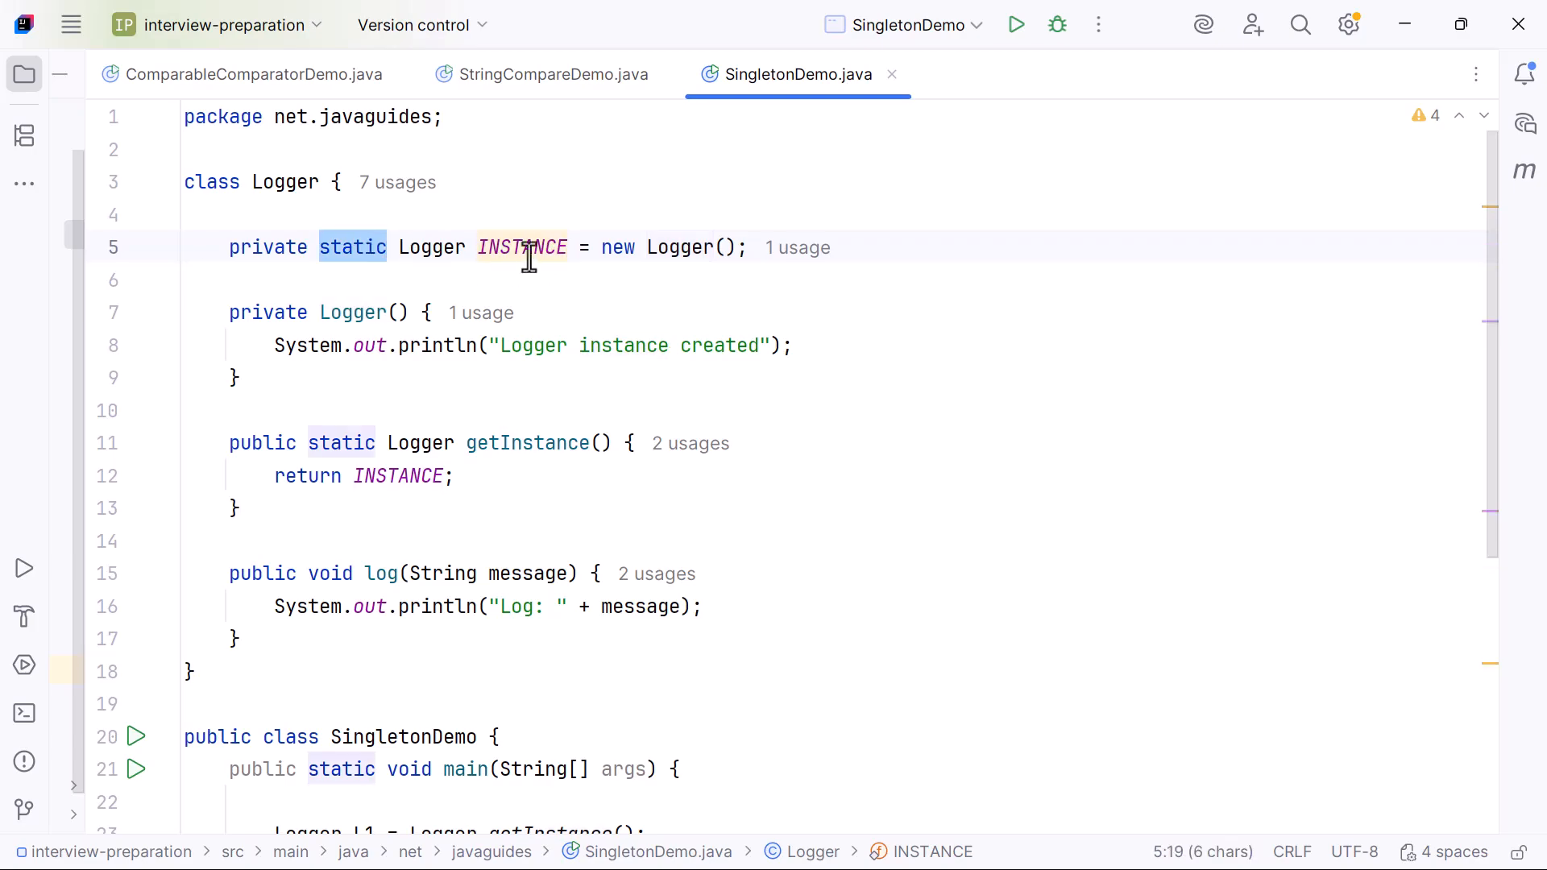
{"action": "left_click", "coordinate": [508, 246]}
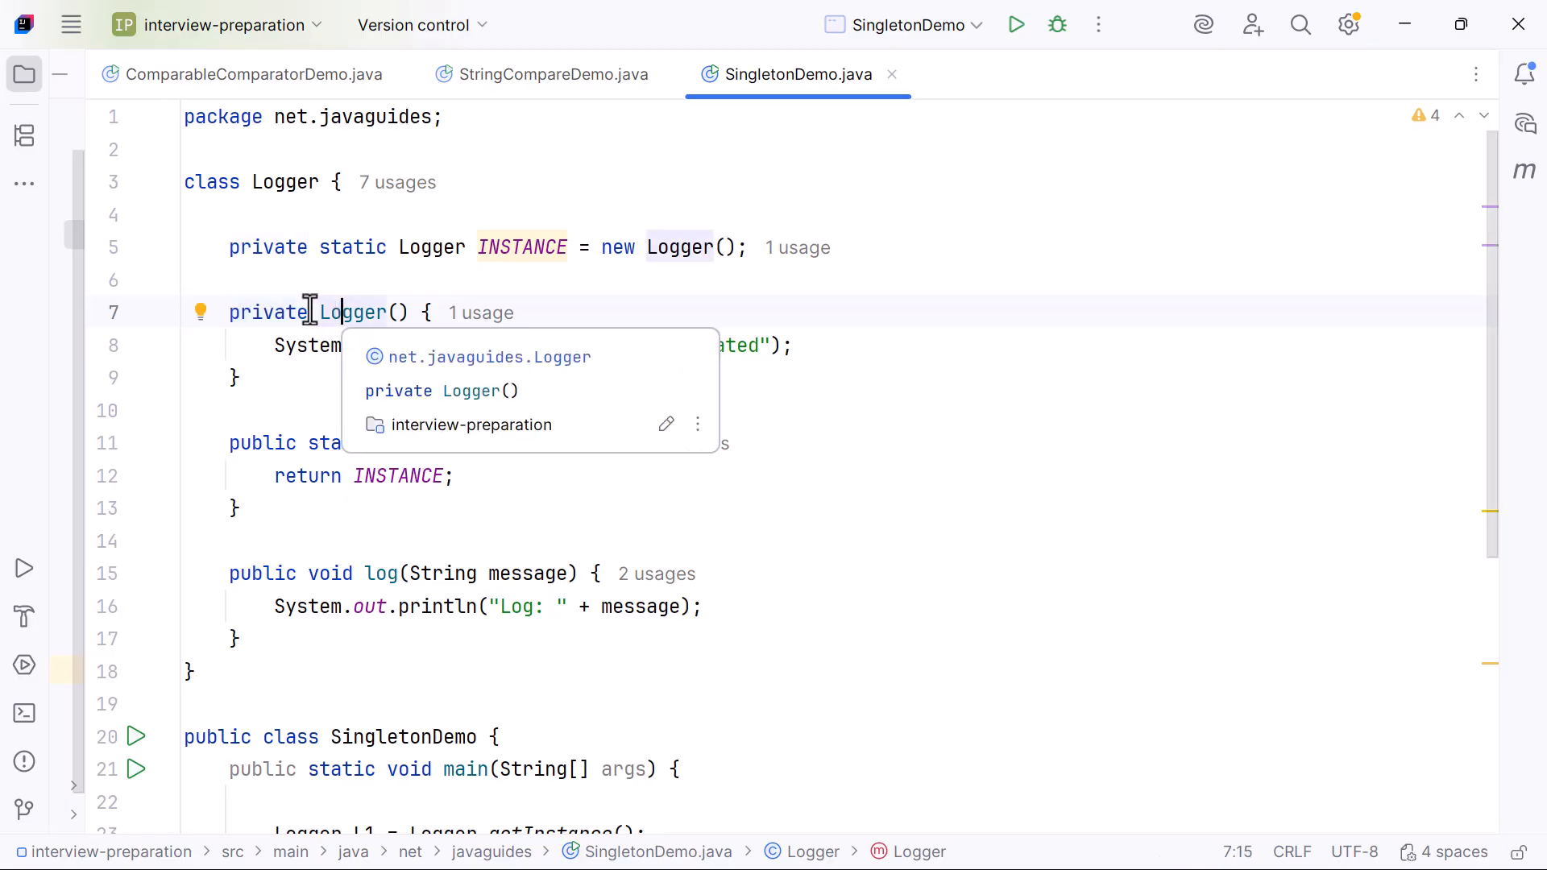
{"action": "double_click", "coordinate": [268, 312]}
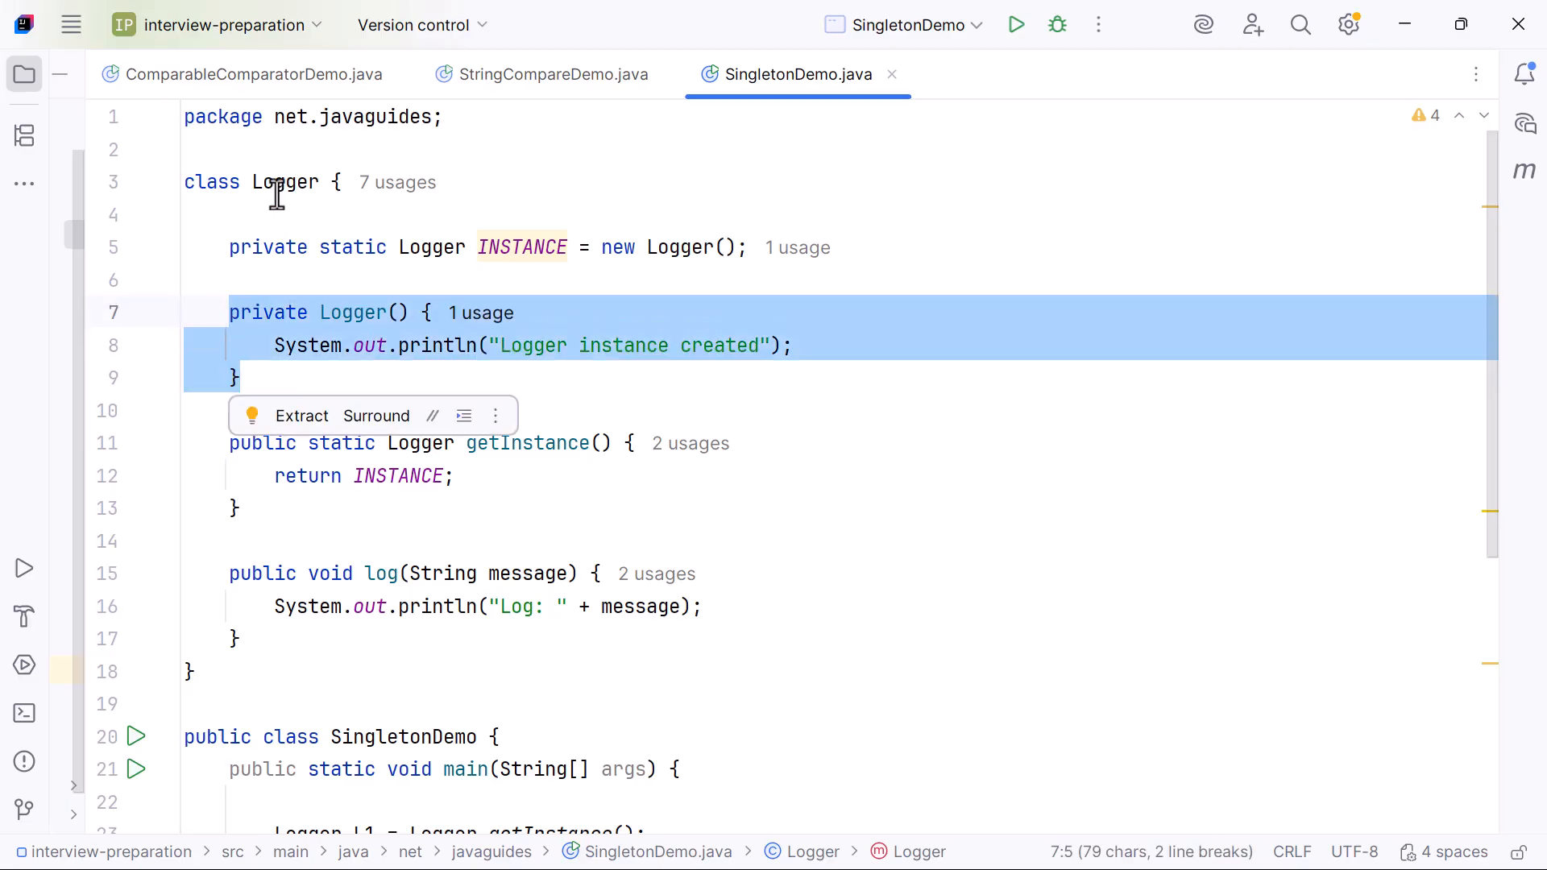
{"action": "mouse_move", "coordinate": [221, 247]}
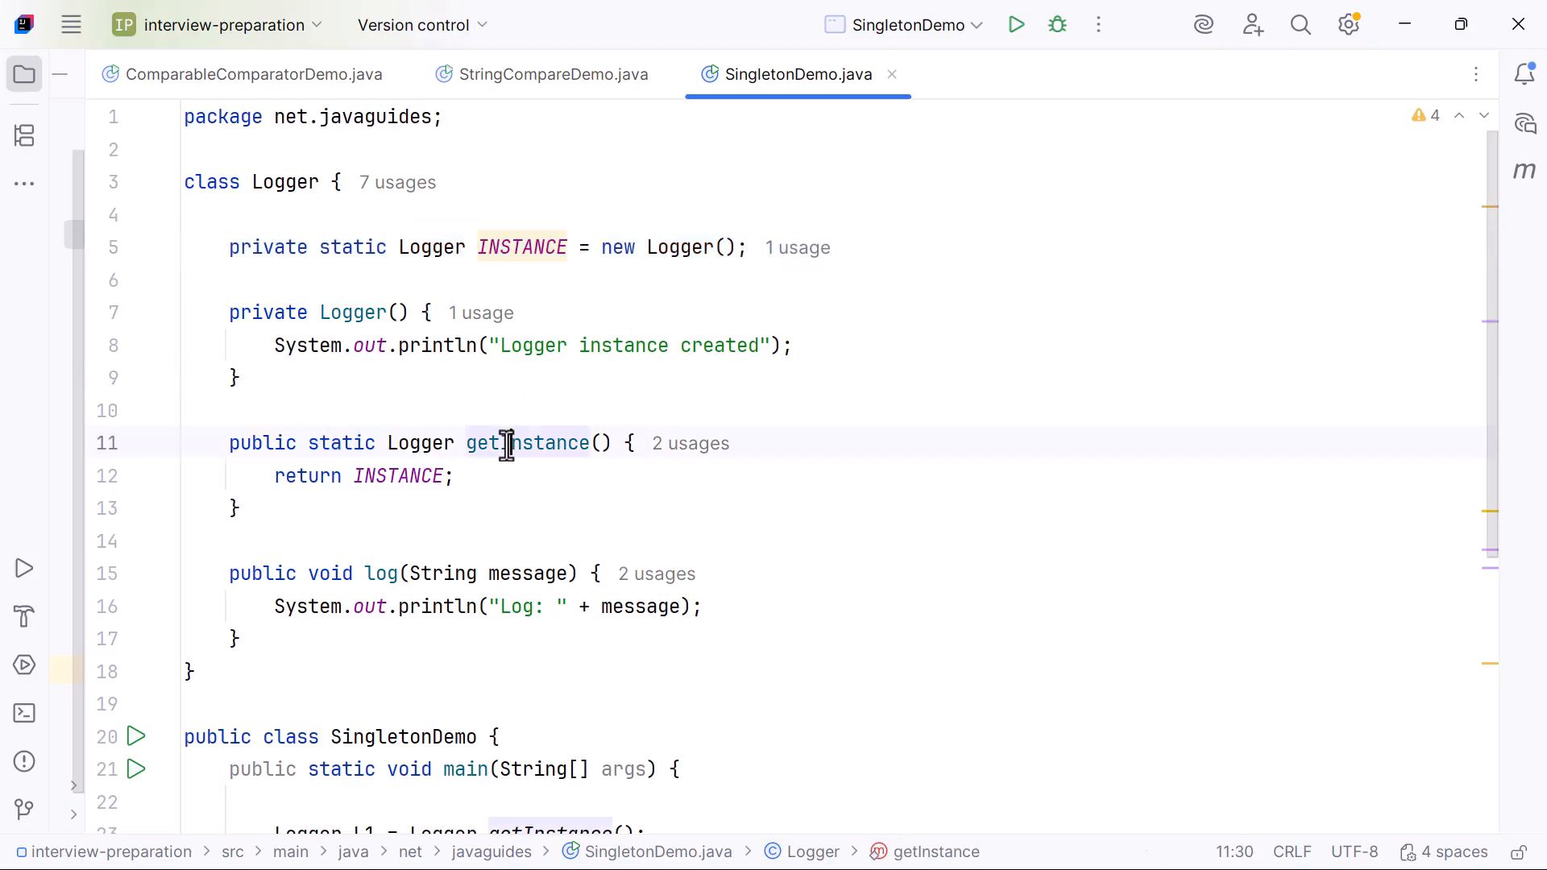
{"action": "mouse_move", "coordinate": [526, 443]}
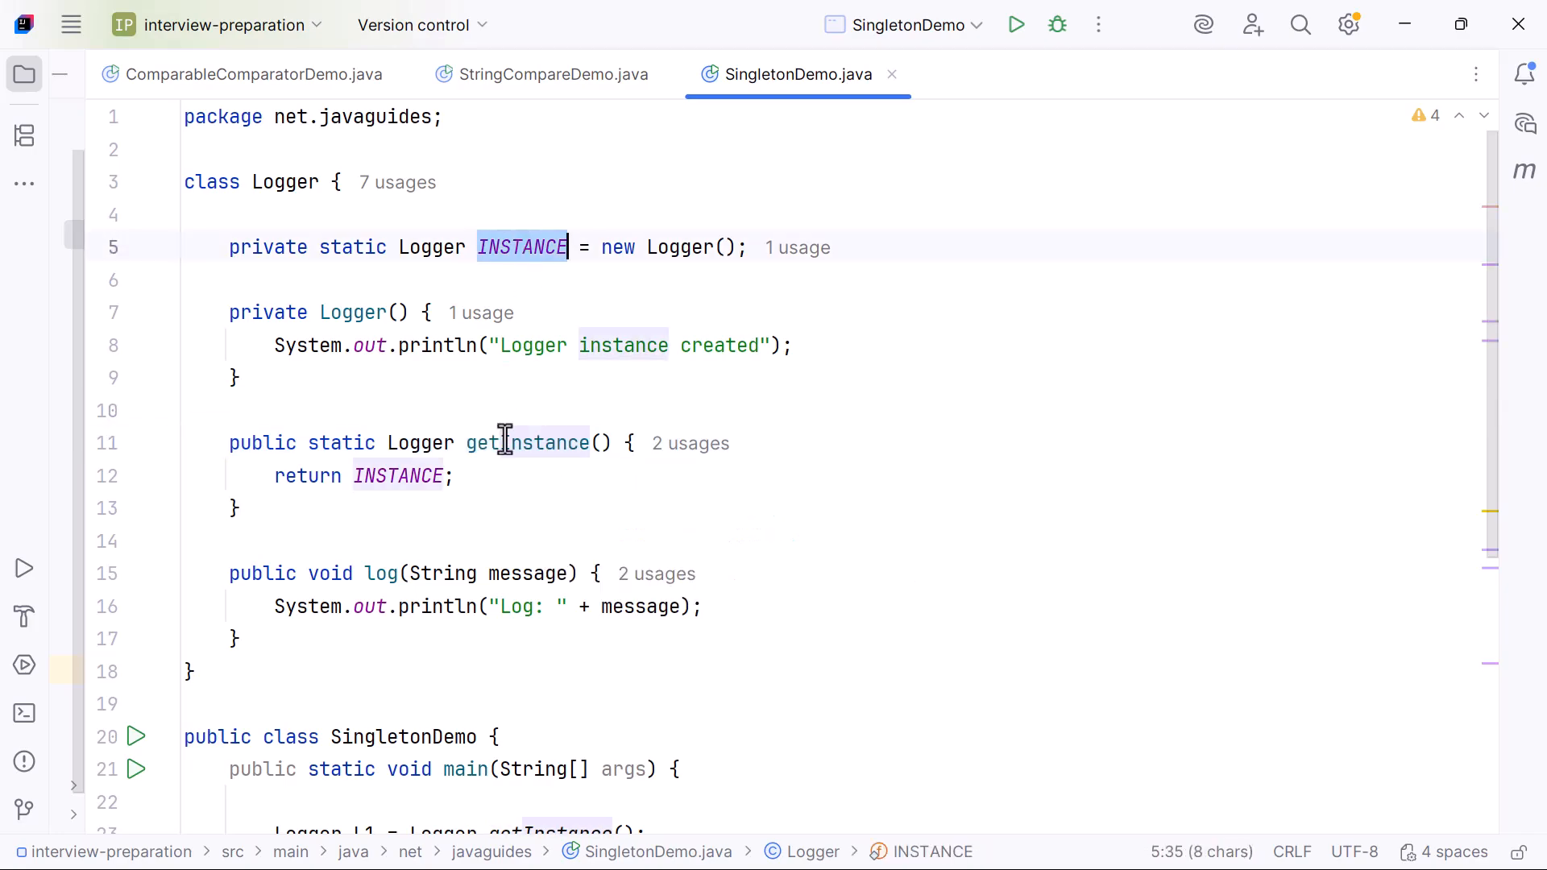
{"action": "double_click", "coordinate": [527, 442]}
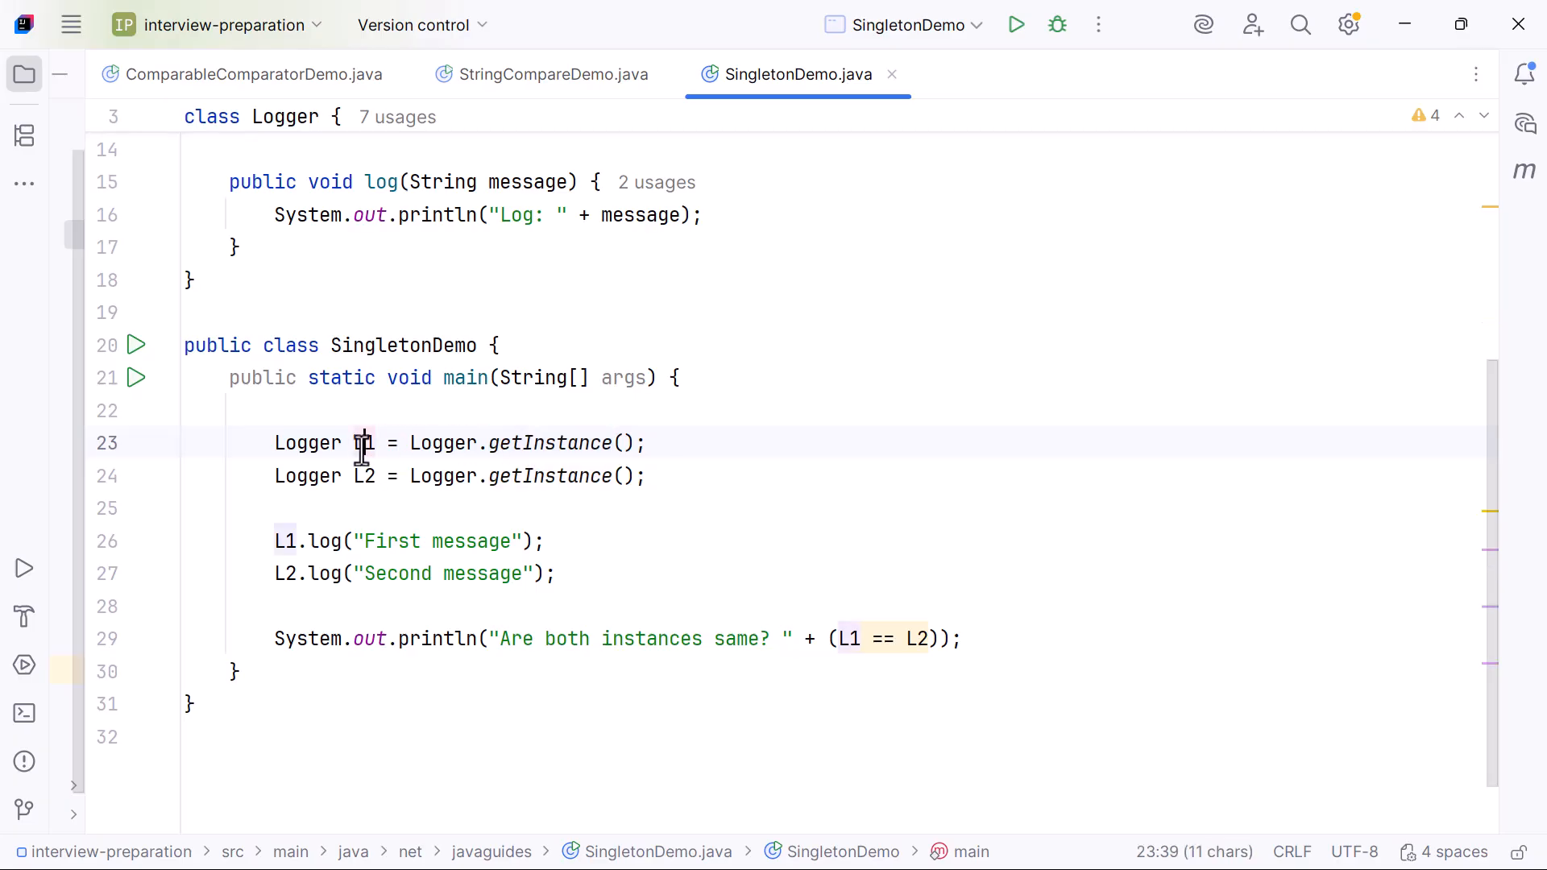
Highlight the L1 variable in main.
{"action": "double_click", "coordinate": [364, 443]}
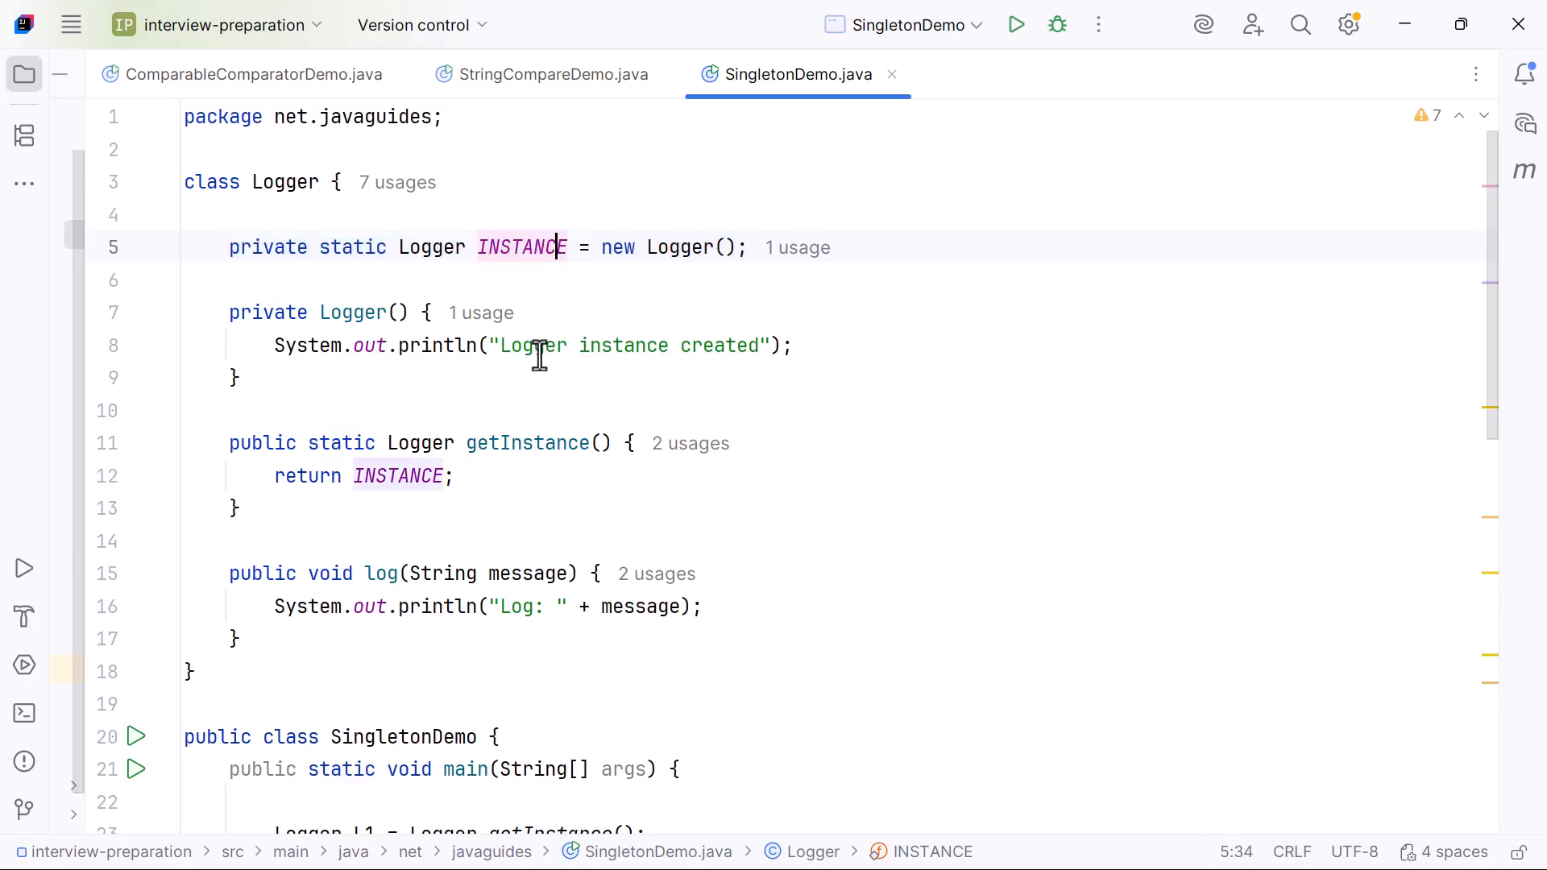
{"action": "scroll", "scroll_direction": "down", "scroll_amount": 3}
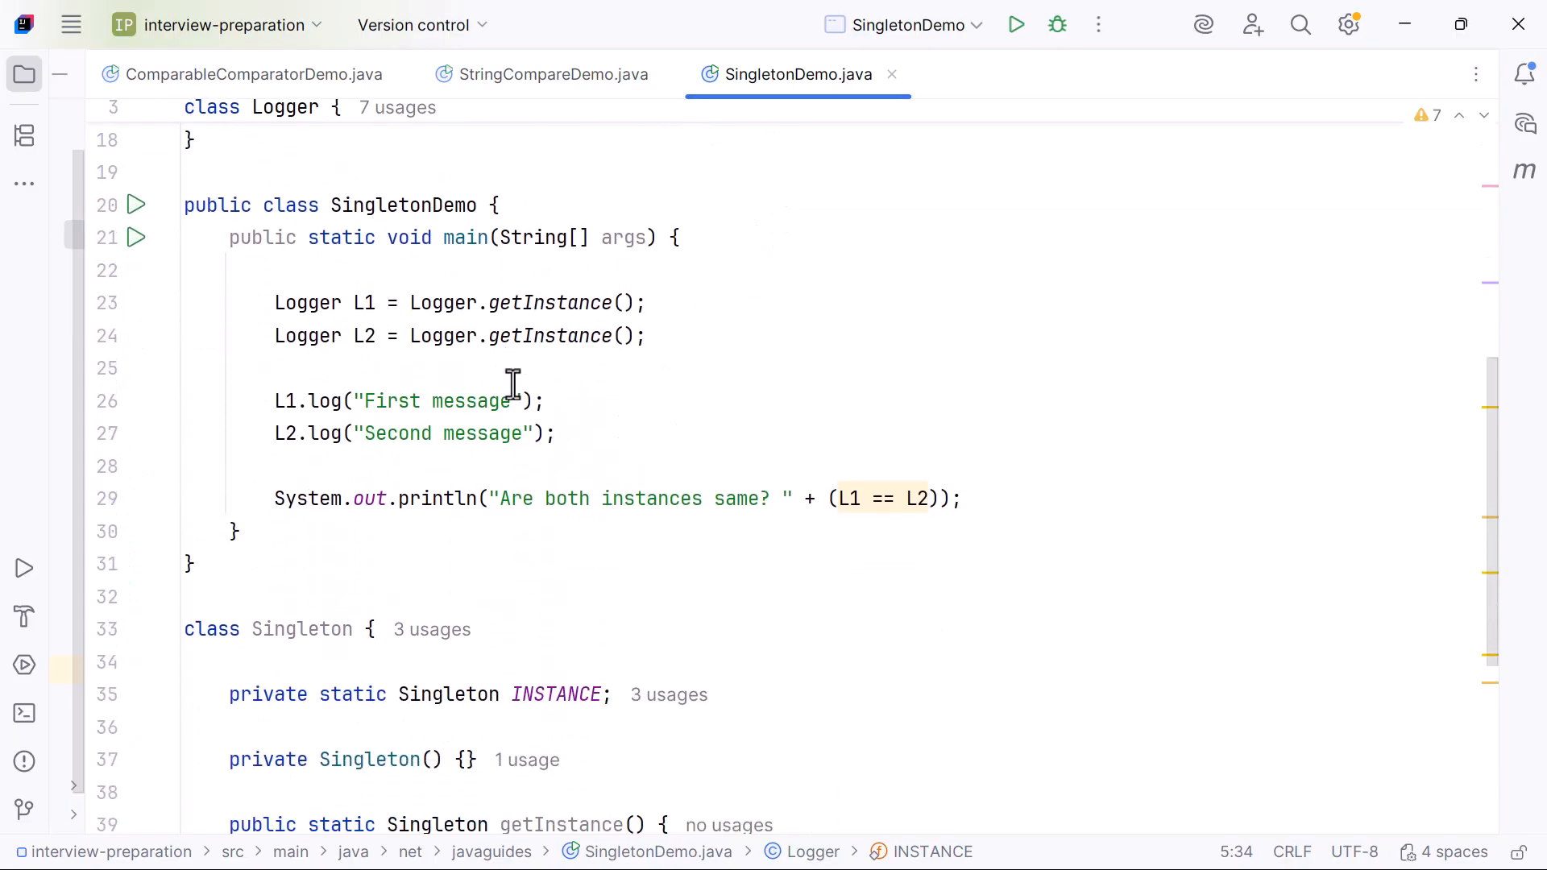
{"action": "scroll", "scroll_direction": "down", "scroll_amount": 3}
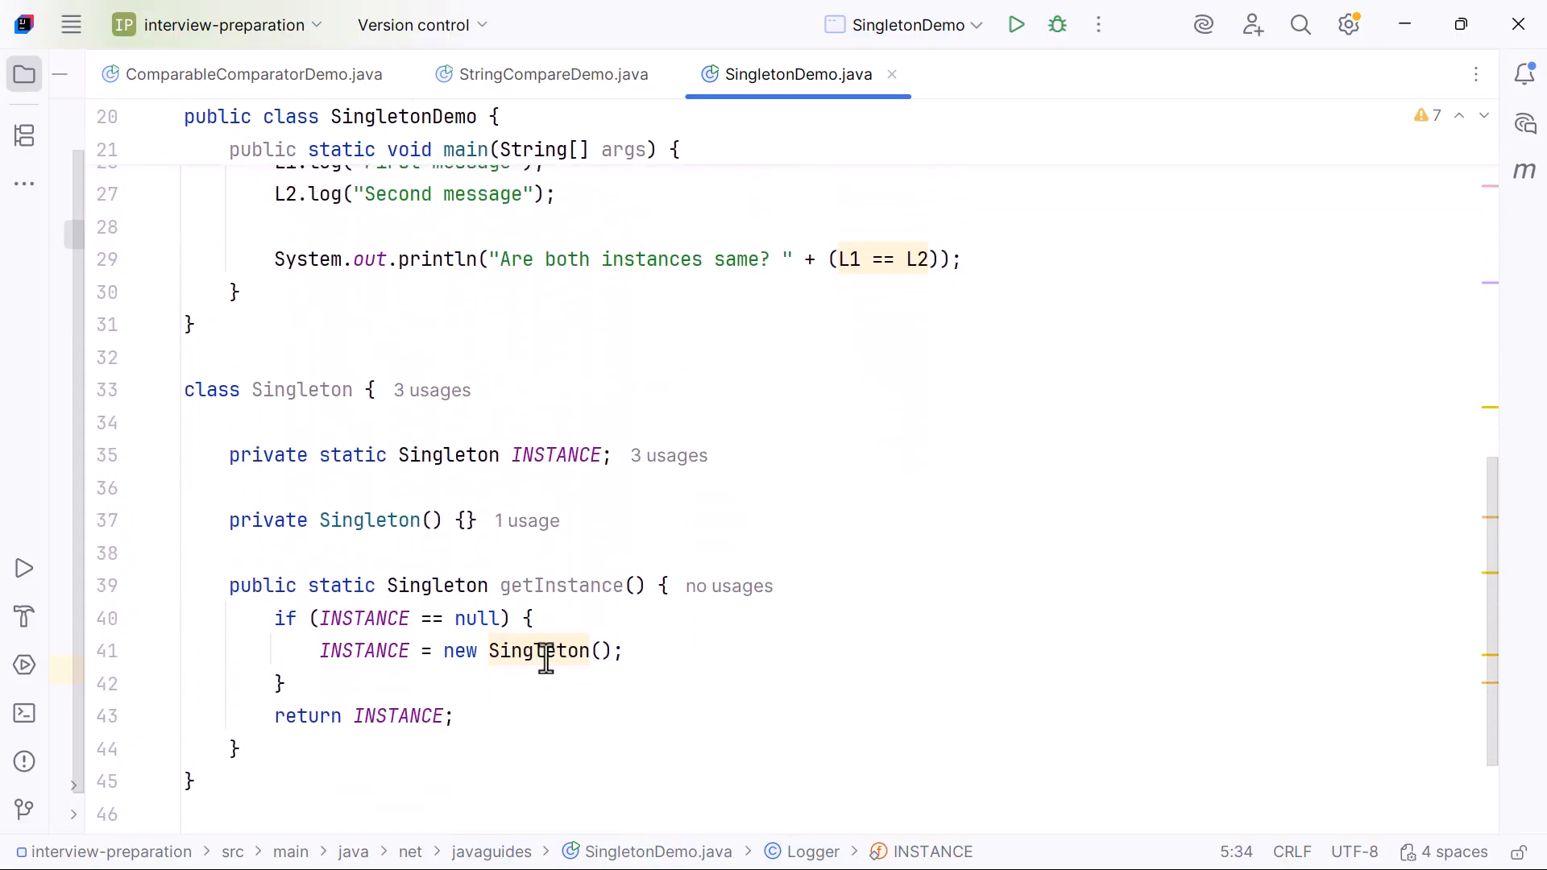
{"action": "left_click", "coordinate": [540, 585]}
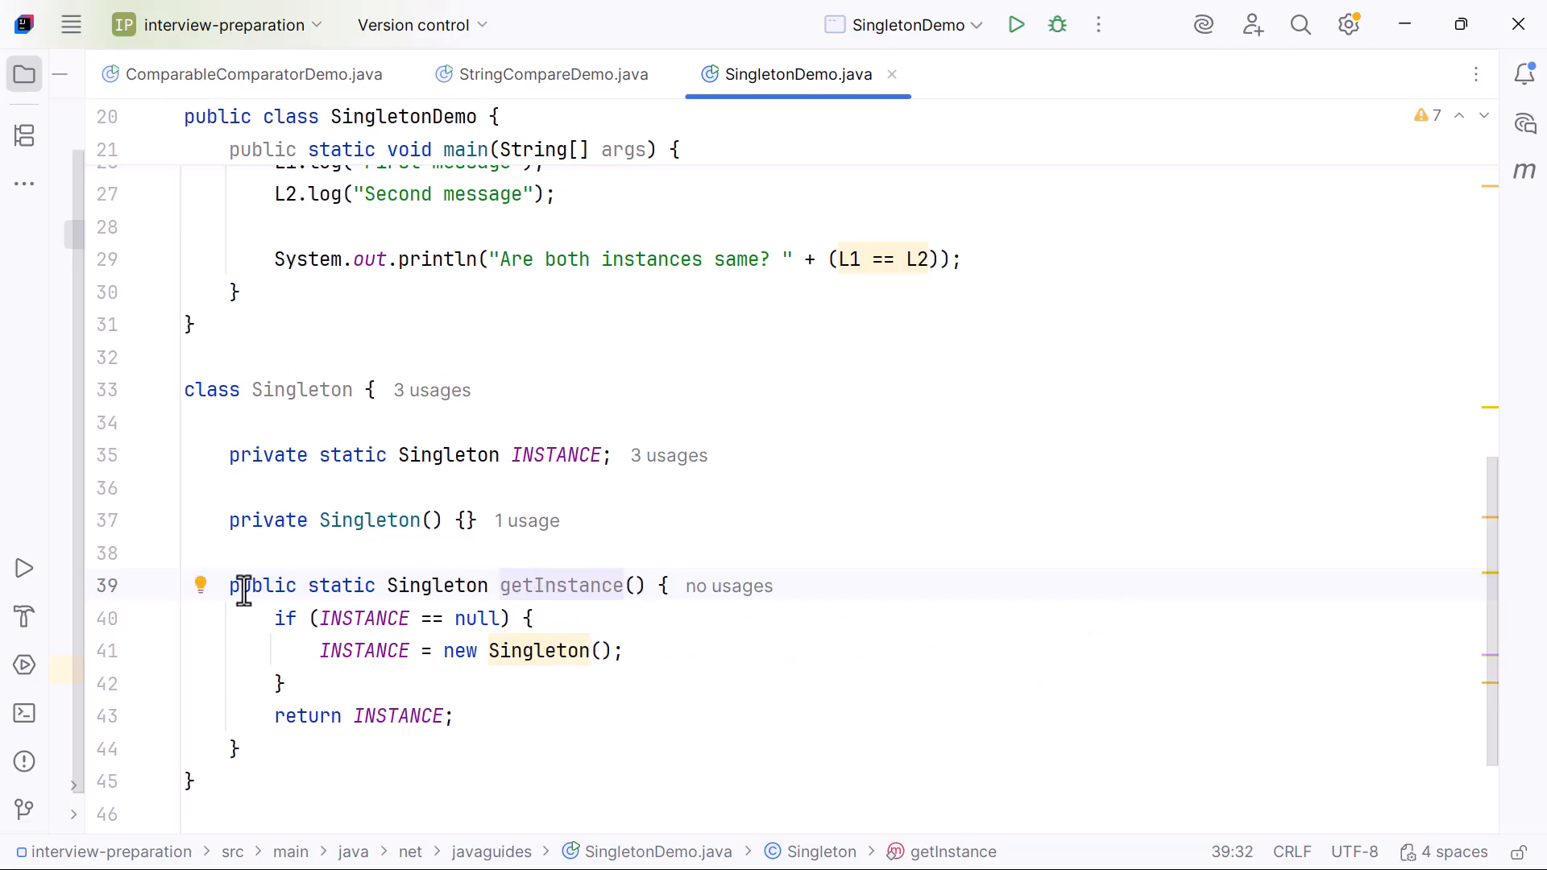
{"action": "left_click_drag", "start_coordinate": [228, 585], "coordinate": [237, 747]}
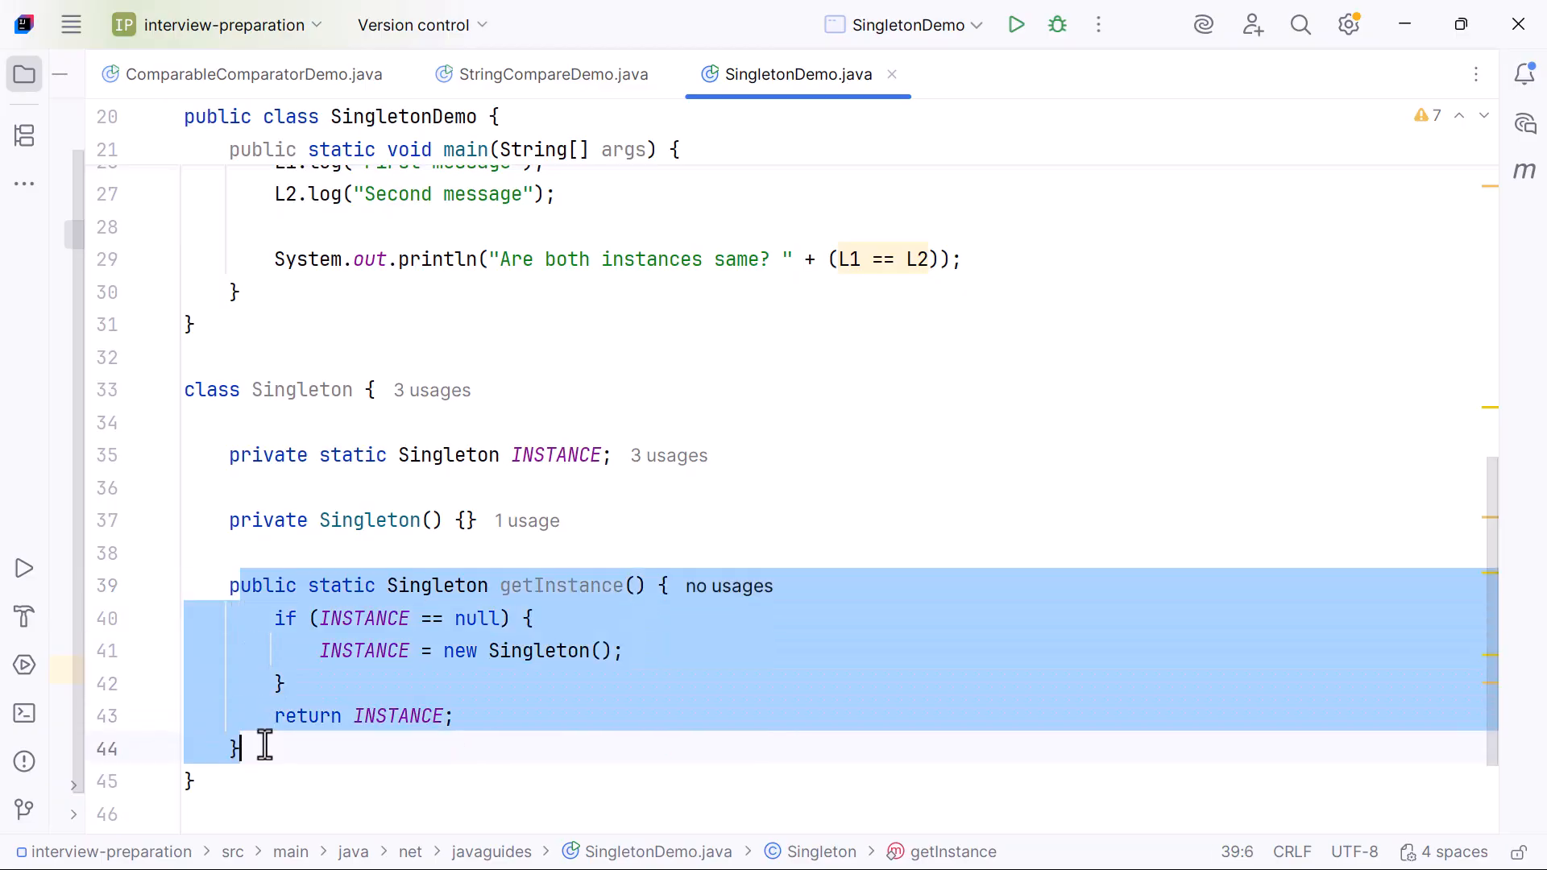
{"action": "left_click", "coordinate": [531, 618]}
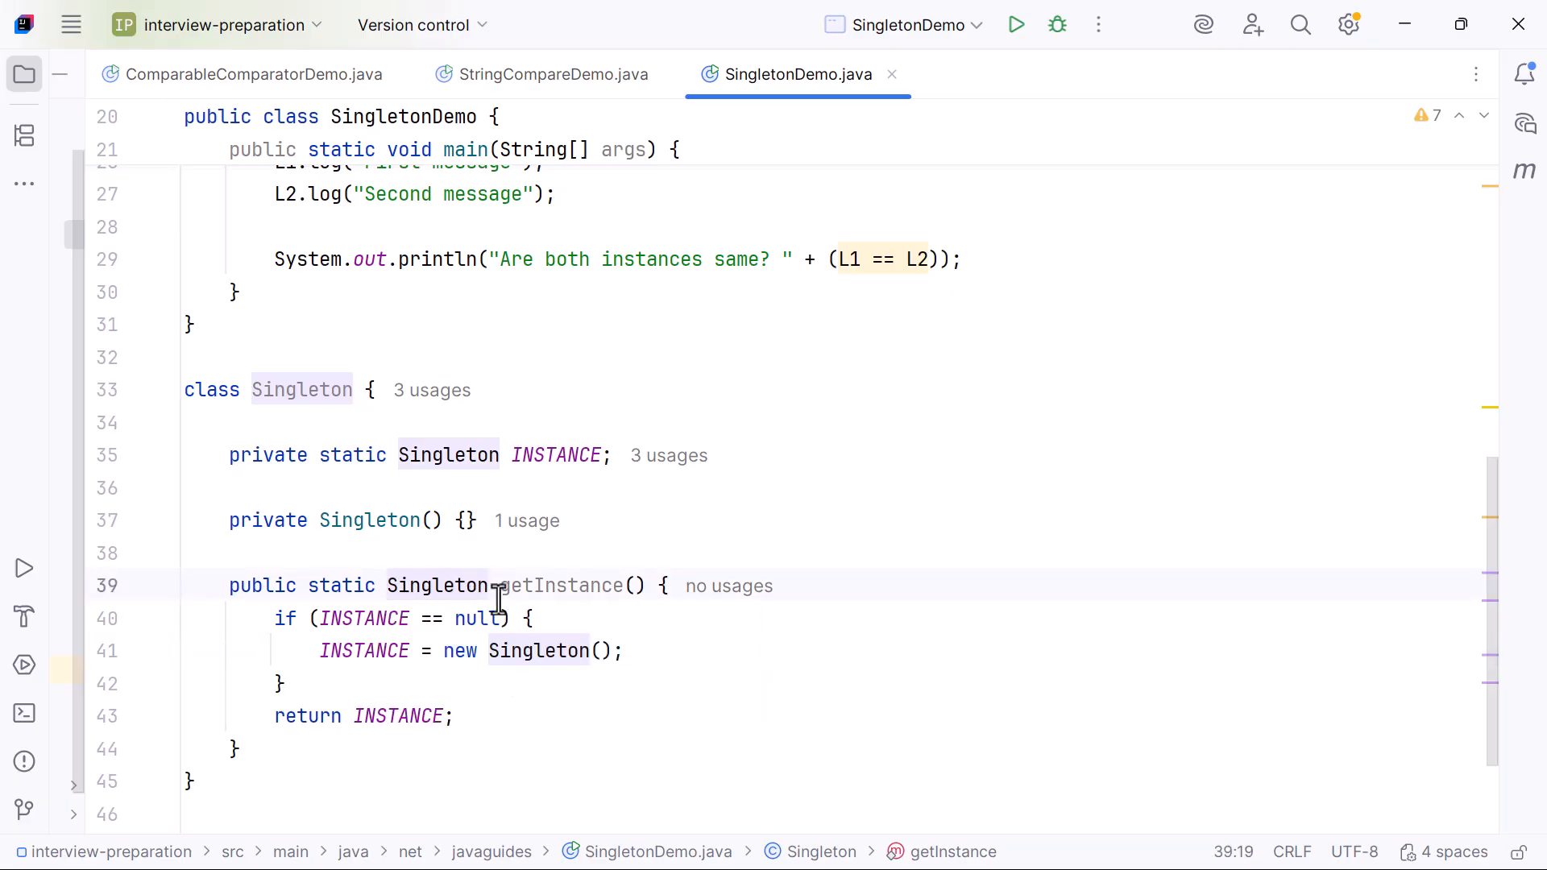
{"action": "double_click", "coordinate": [559, 585]}
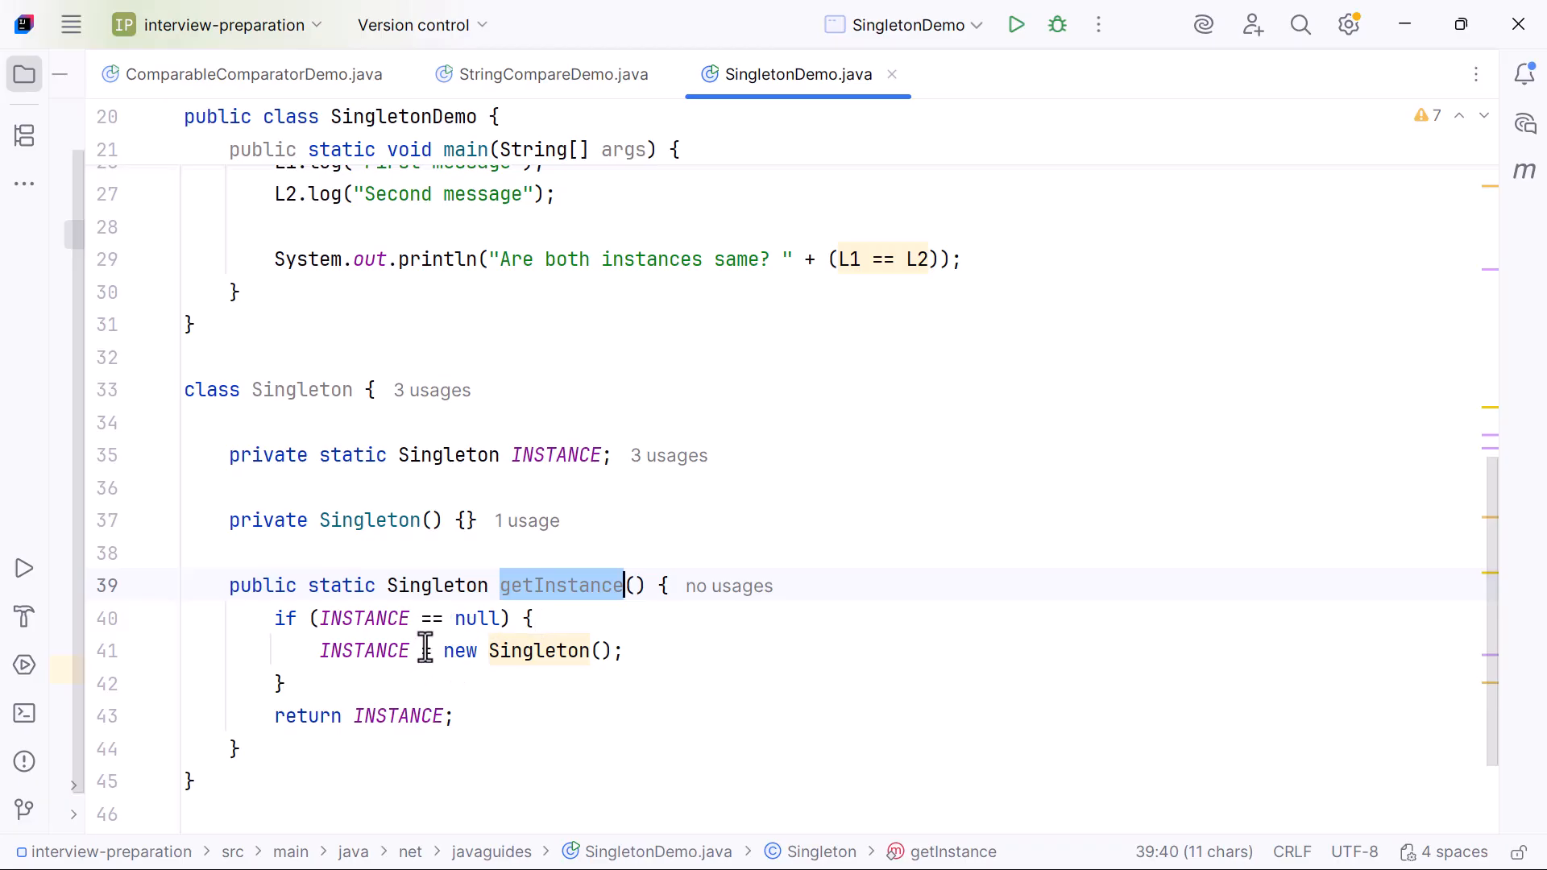
{"action": "type", "text": "="}
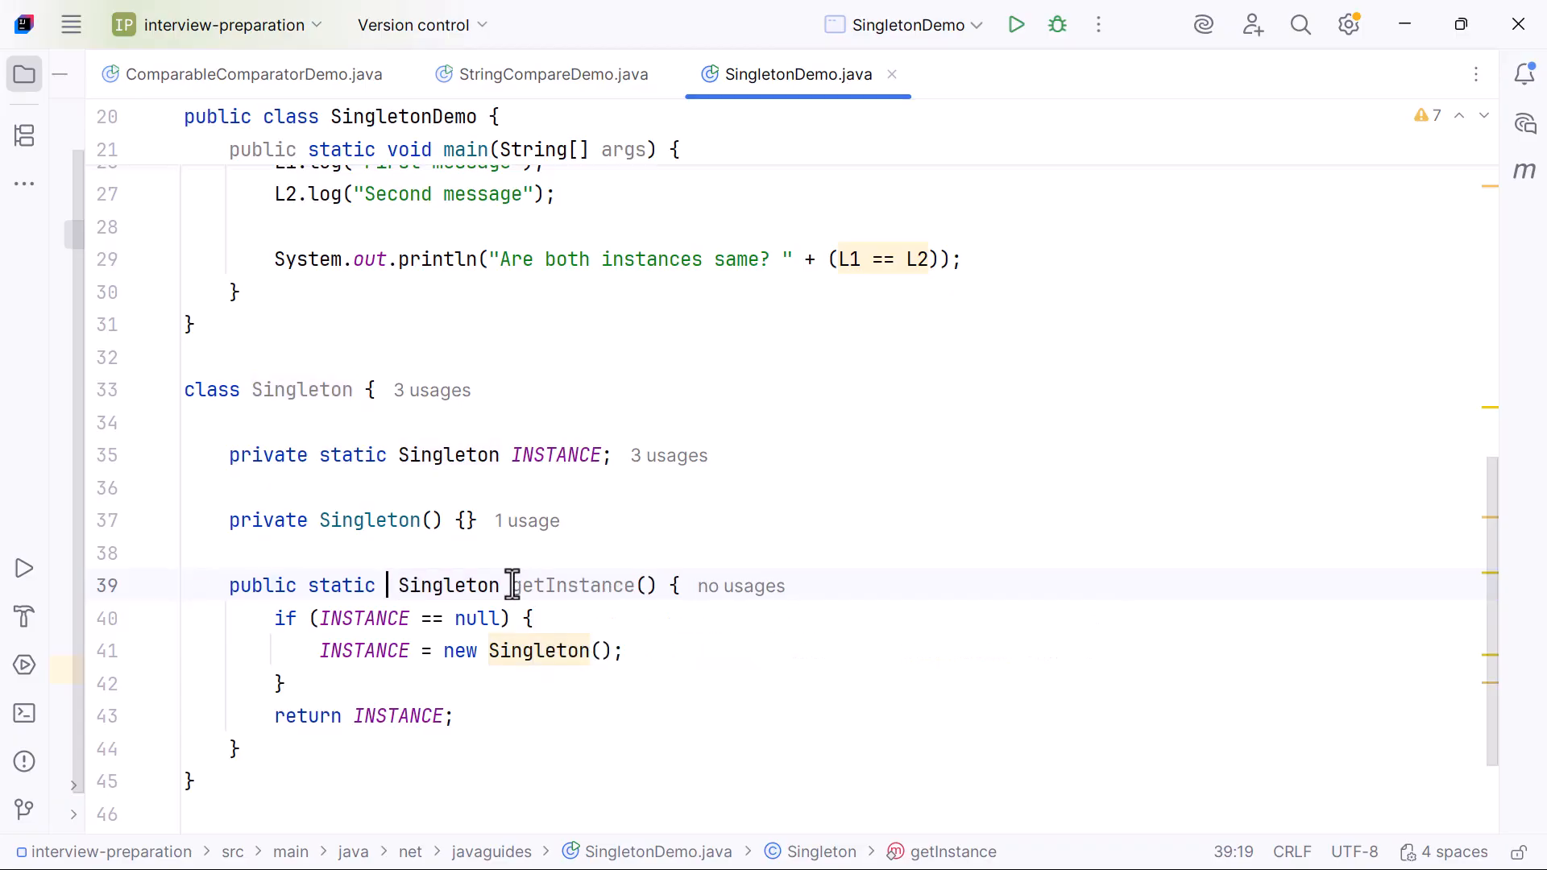
Type 's' in getInstance's signature so completion offers synchronized.
{"action": "type", "text": "s"}
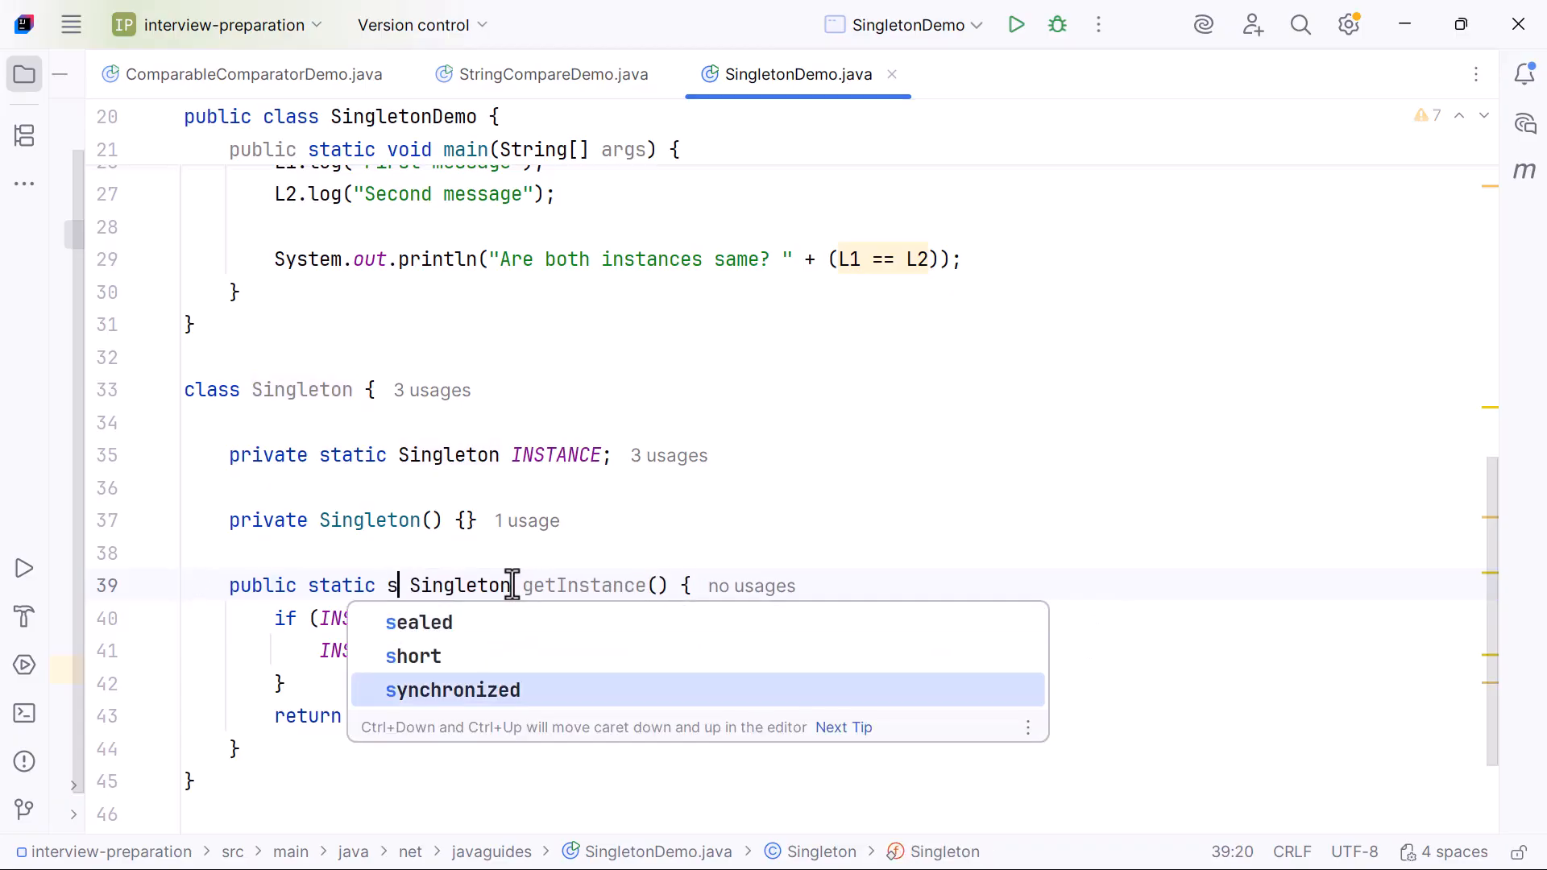